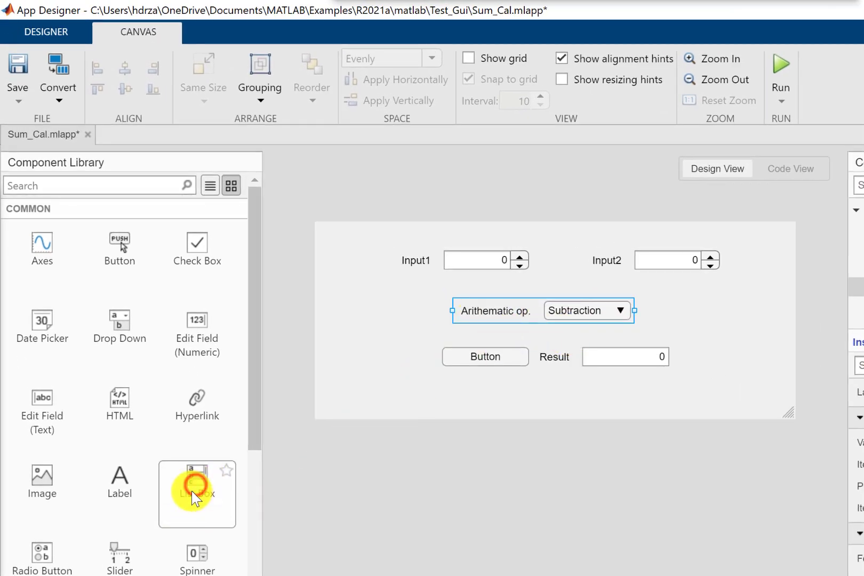
Step: Add a list box beside the Arithematic op drop-down, then move and select the drop-down
left_click_drag(197, 494, 706, 322)
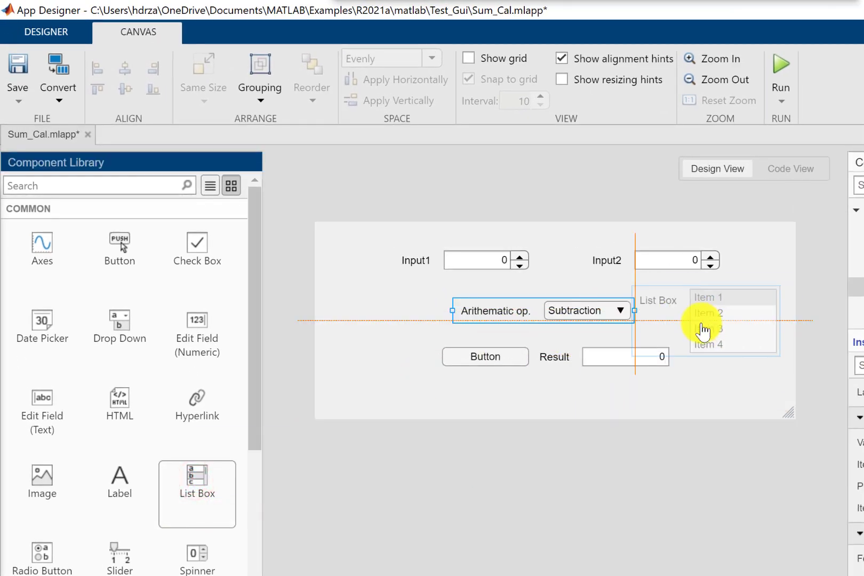
left_click_drag(711, 319, 714, 334)
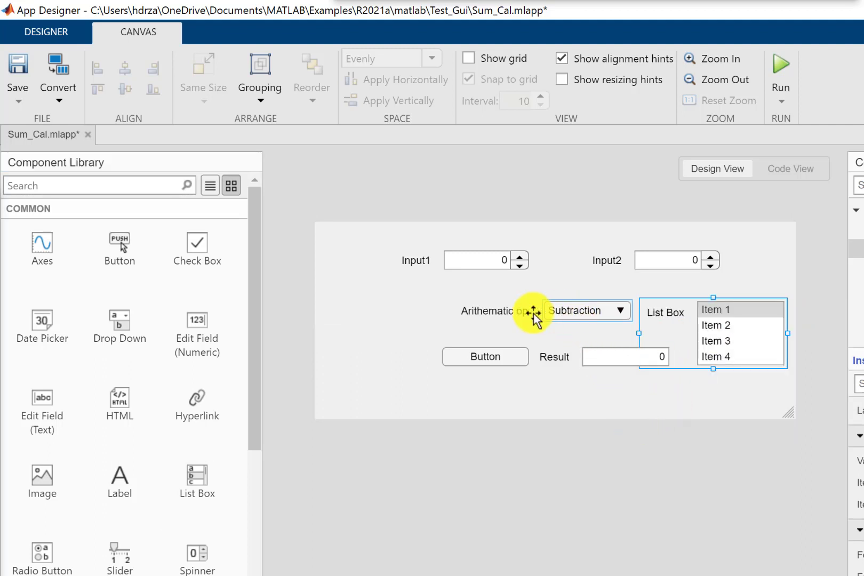
left_click_drag(532, 313, 378, 320)
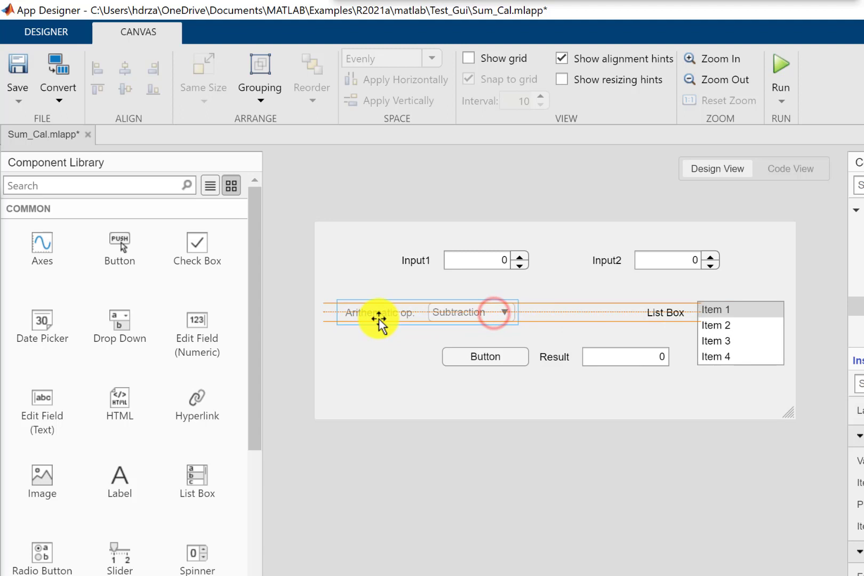
left_click(471, 313)
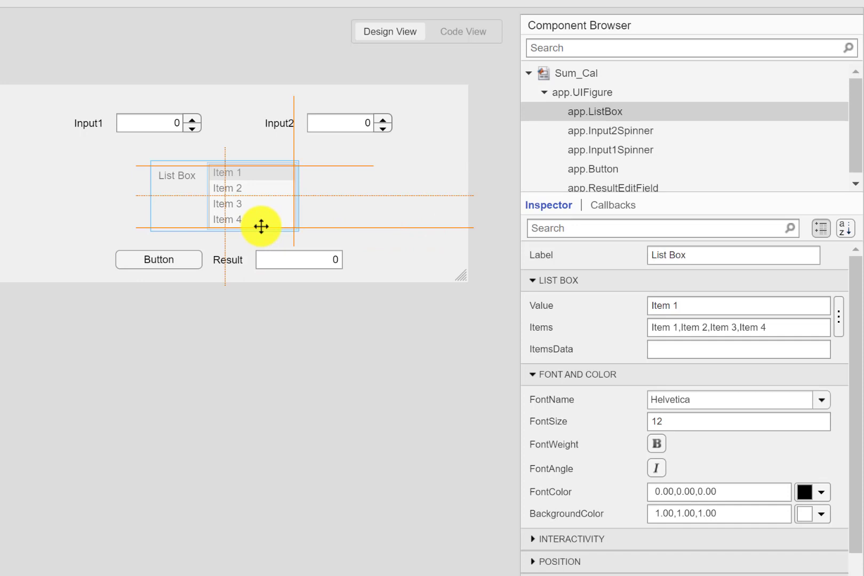
Step: Relabel the list box 'Arithematic Op' in the Inspector
left_click(700, 306)
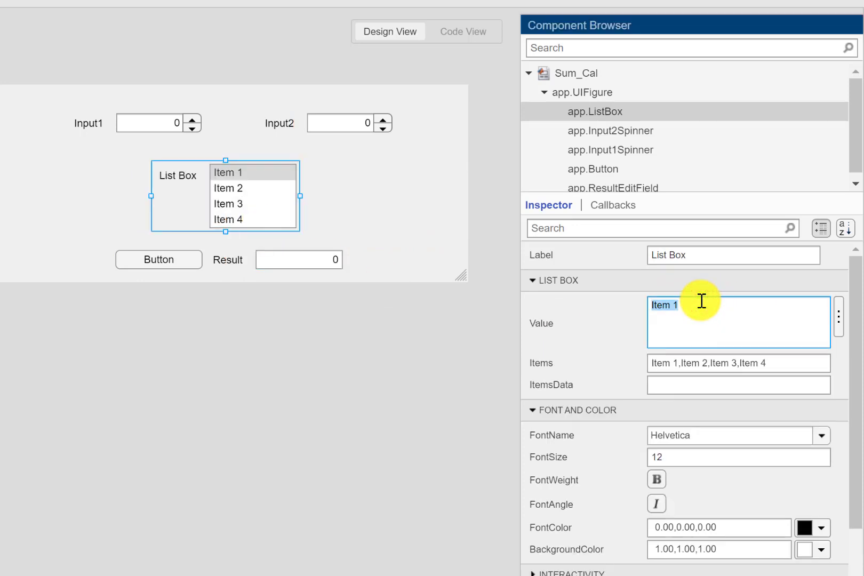
type("Arit")
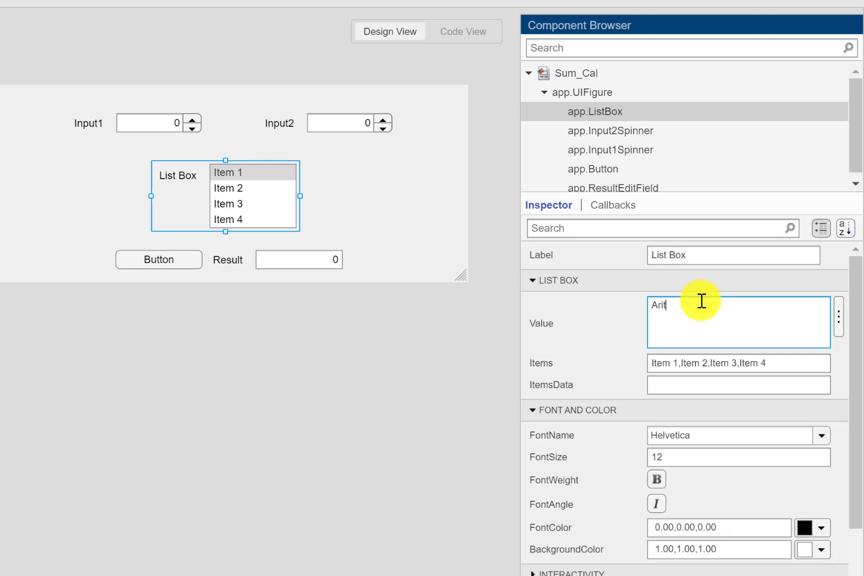
type("he")
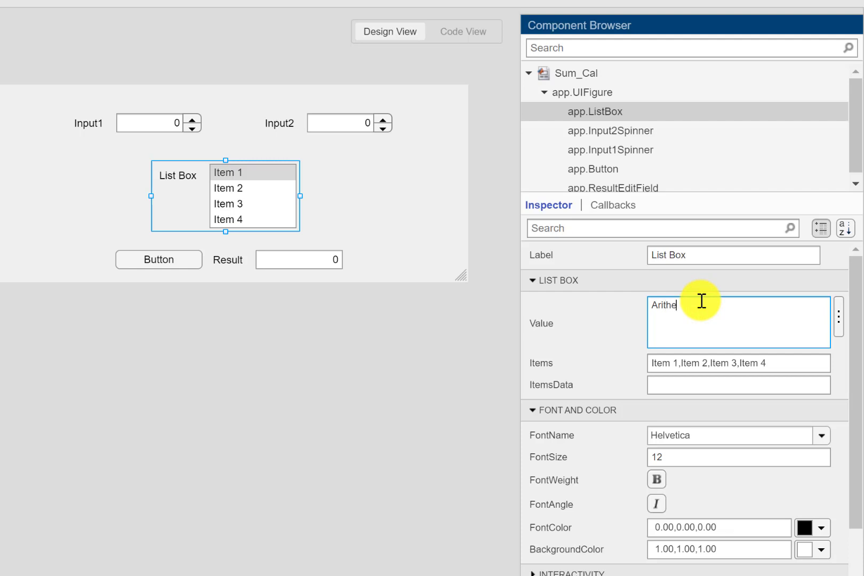
mouse_move(714, 290)
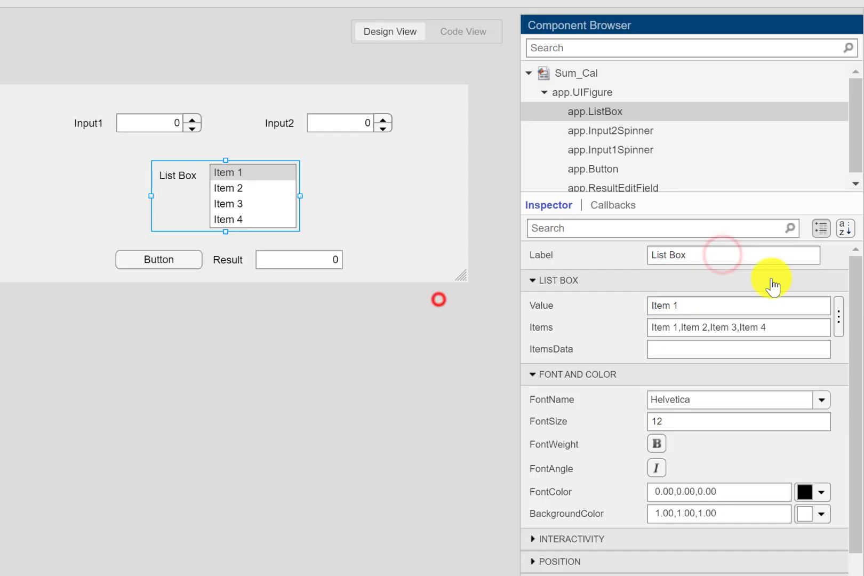
left_click(732, 255)
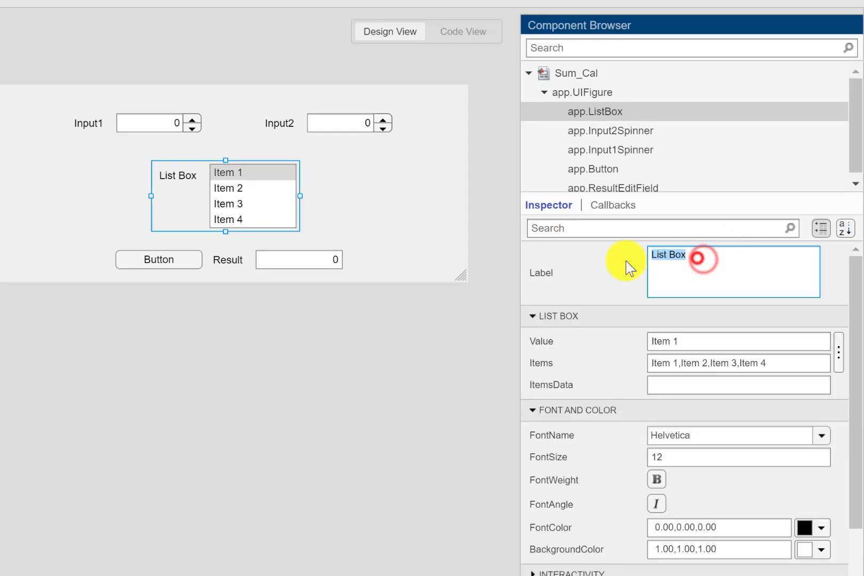
type("Arithemati")
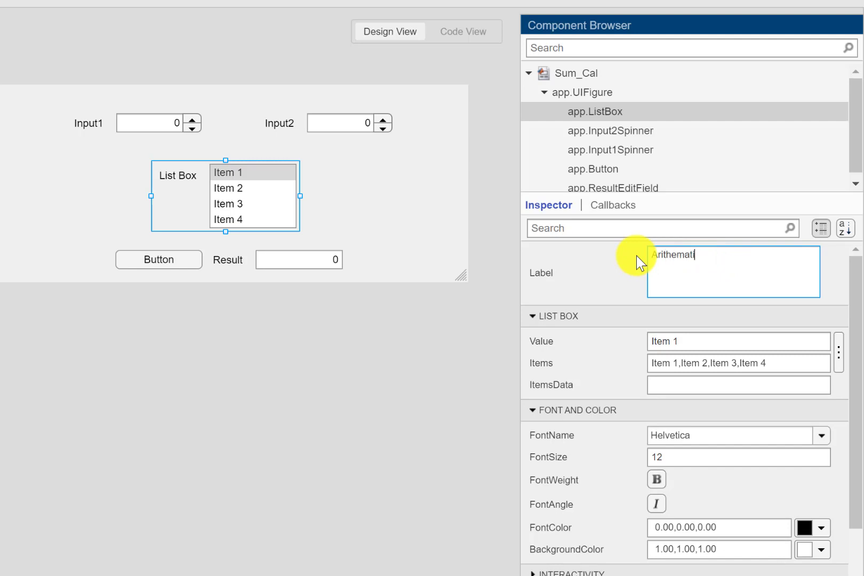
type("c Op")
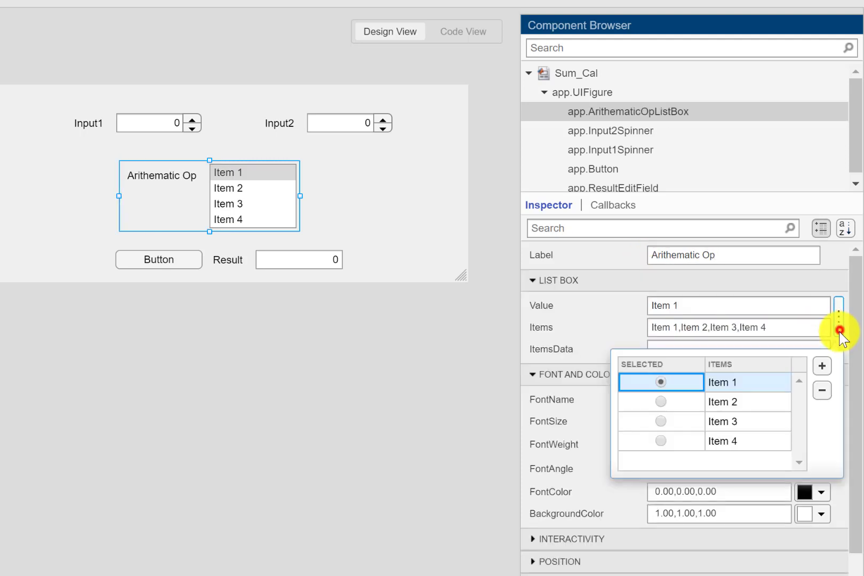
Step: Rename the four list box items to Addition, Subtraction, Multiplication and Division
double_click(722, 382)
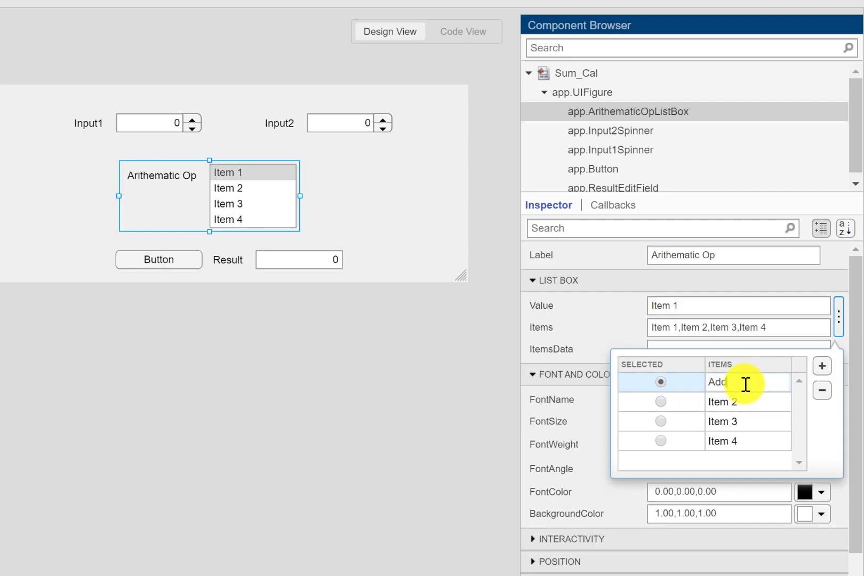
type("Addition")
left_click(749, 401)
type("S")
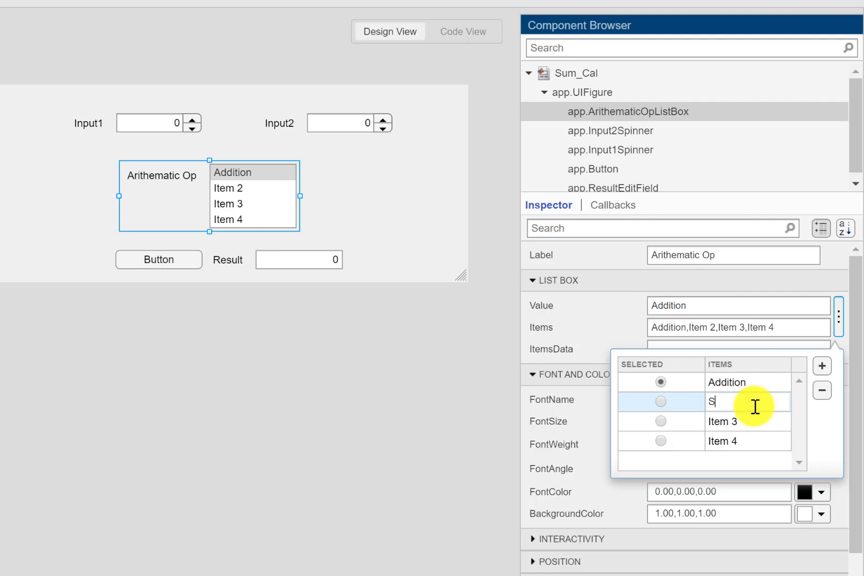
type("ub")
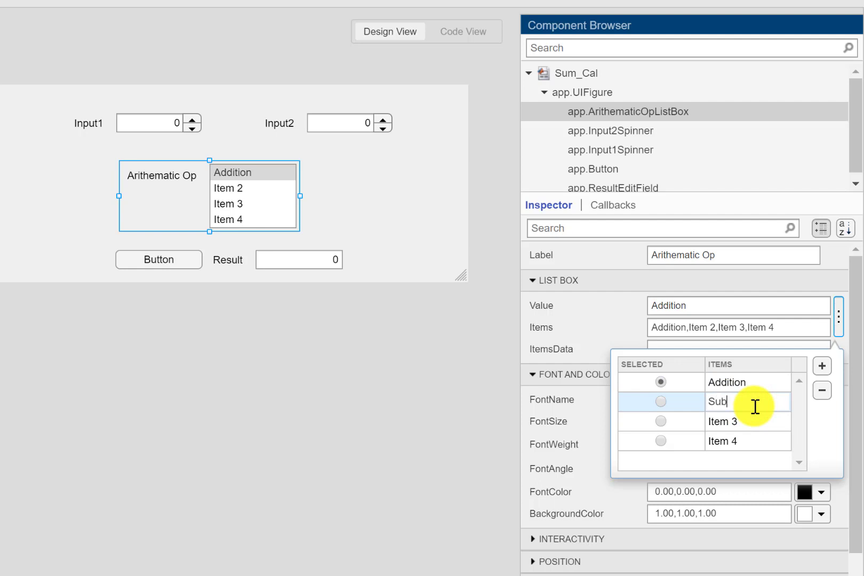
type("traction")
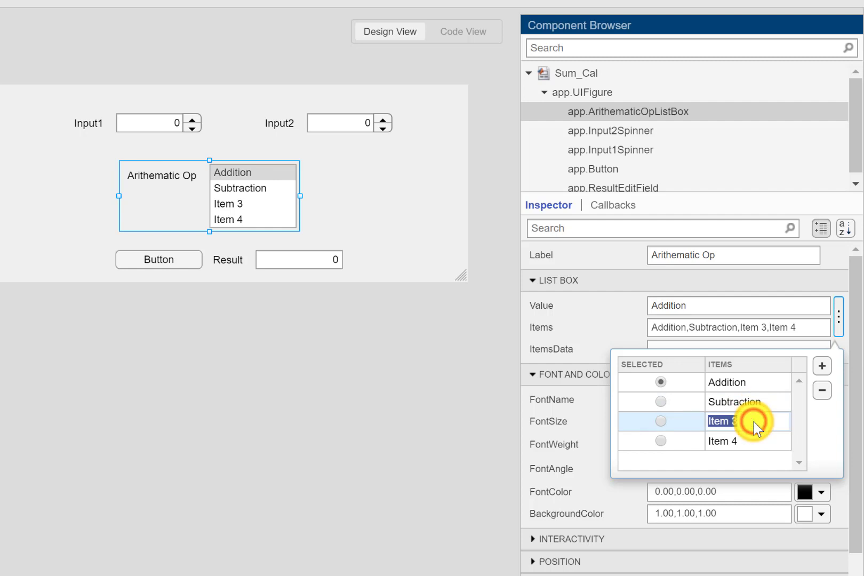
type("Mult")
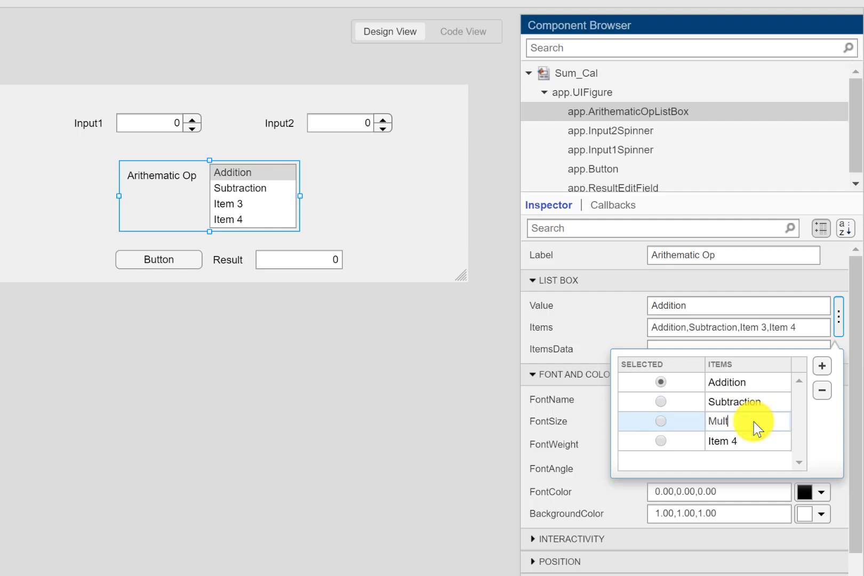
type("iplication")
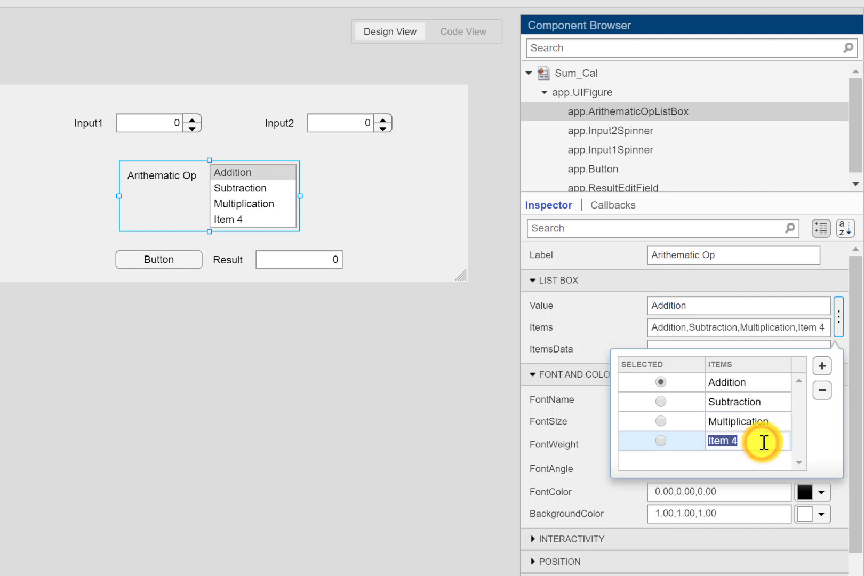
type("Division")
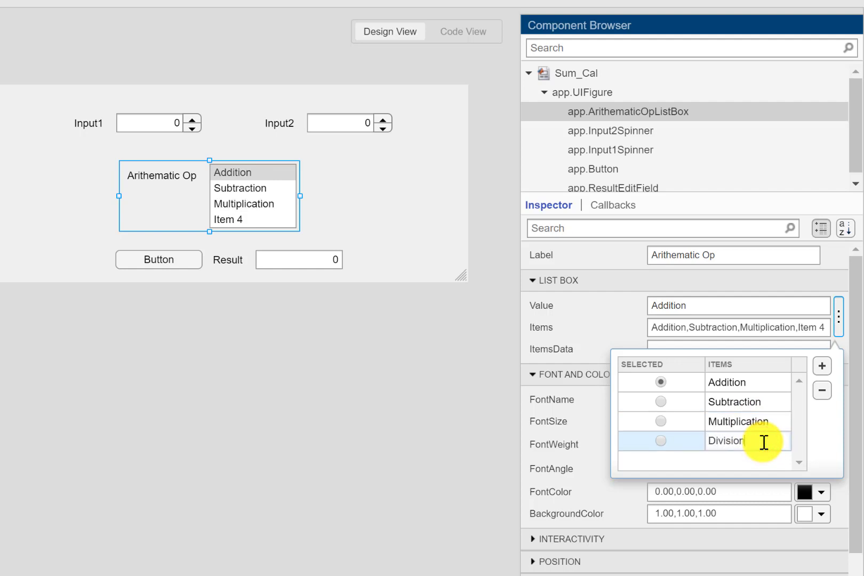
type("Division")
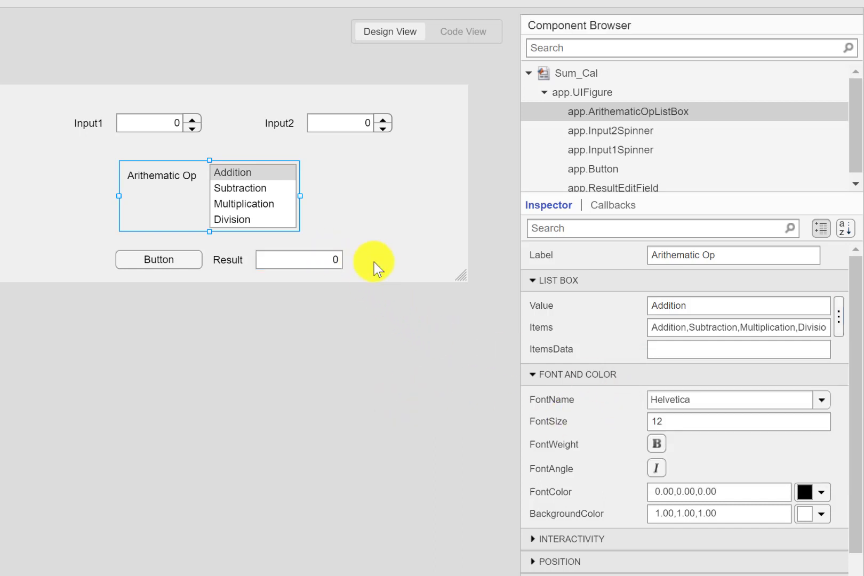
mouse_move(392, 227)
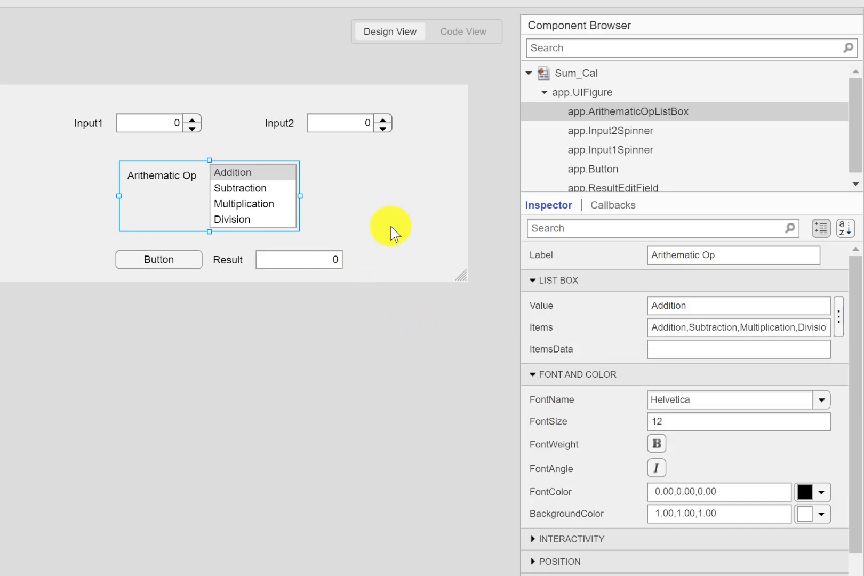
mouse_move(396, 240)
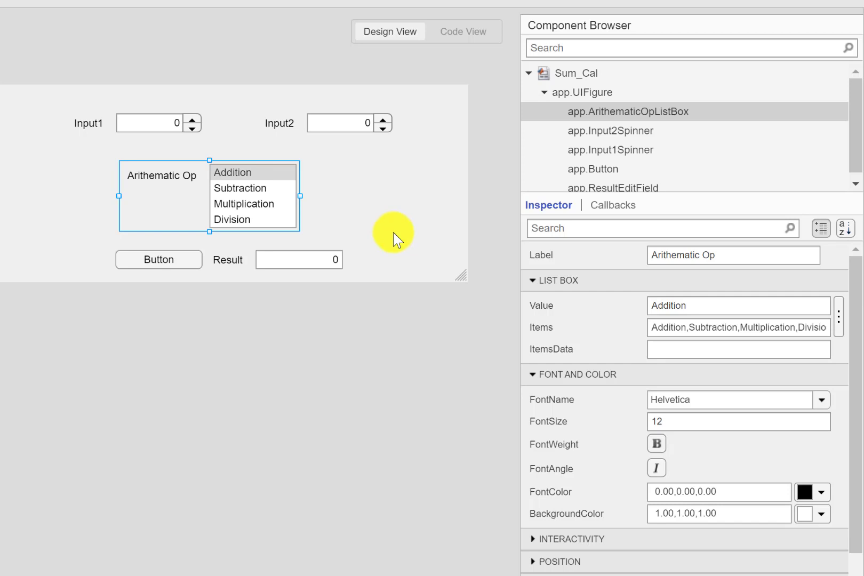
mouse_move(397, 247)
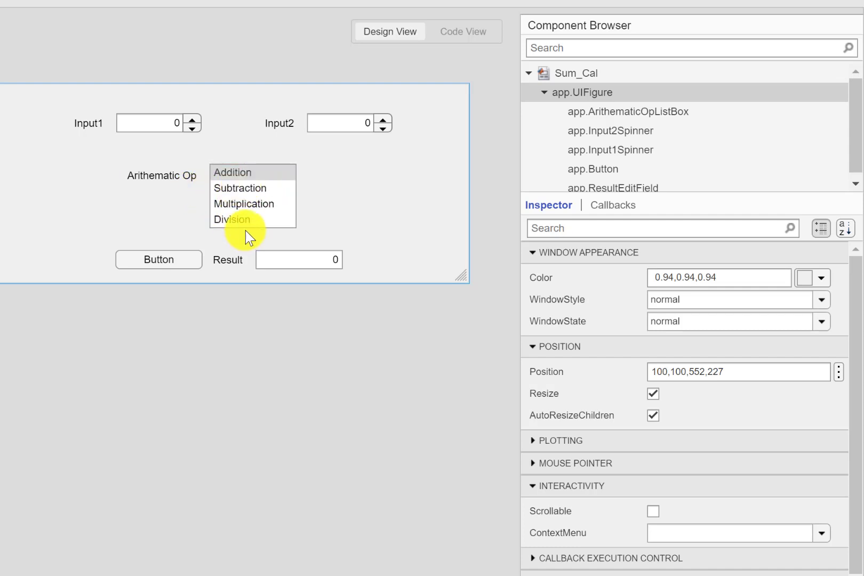
Step: Select the four-option Arithematic Op list box in the layout
left_click(611, 205)
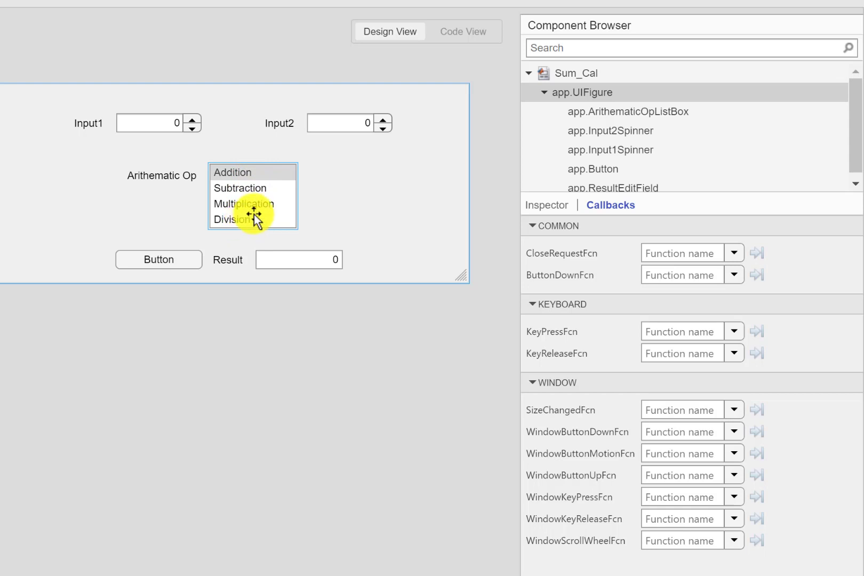
mouse_move(267, 226)
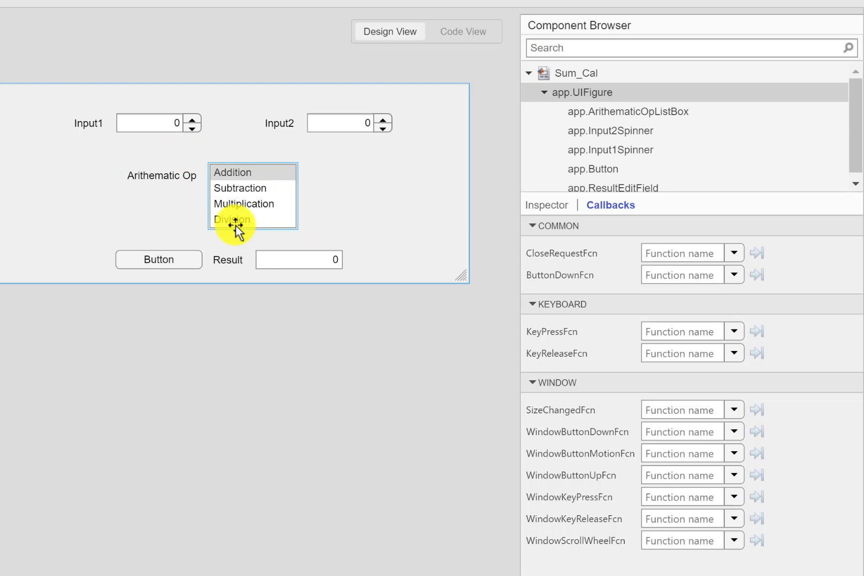
mouse_move(279, 210)
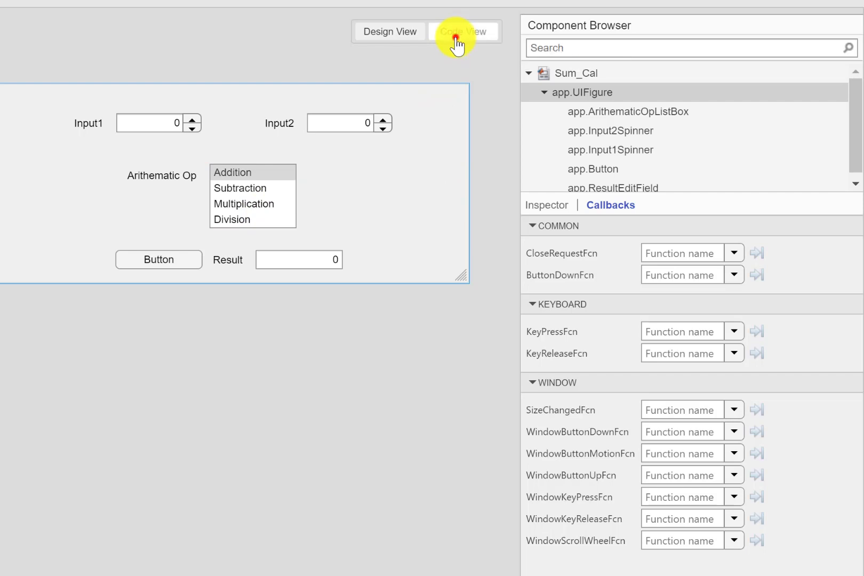
Step: In Code View, replace ArithematicopDropDown.Value in ButtonPushed with app.ArithematicOpListBox.Value
left_click(465, 32)
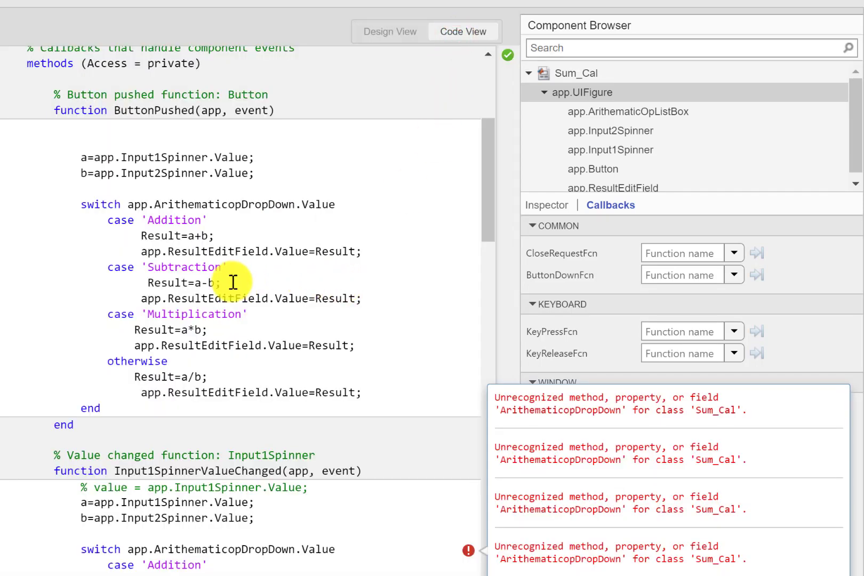
mouse_move(392, 389)
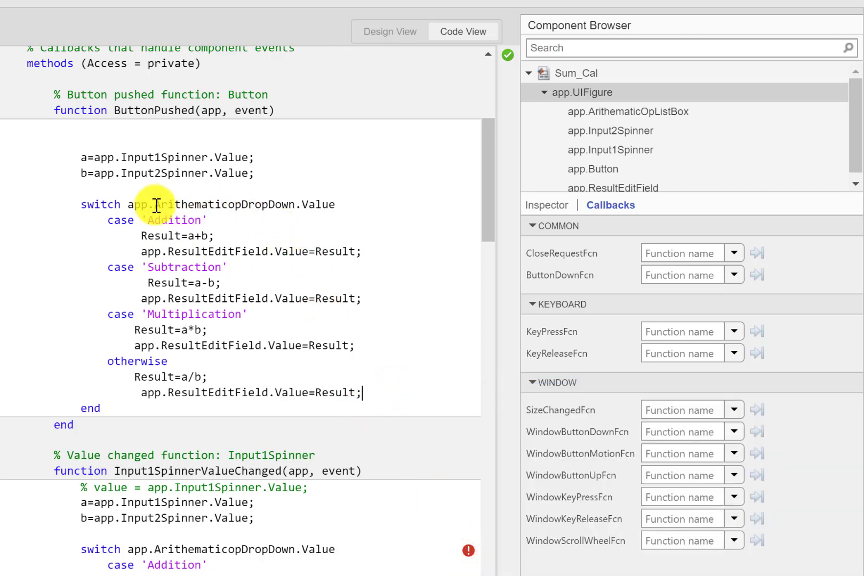
double_click(221, 204)
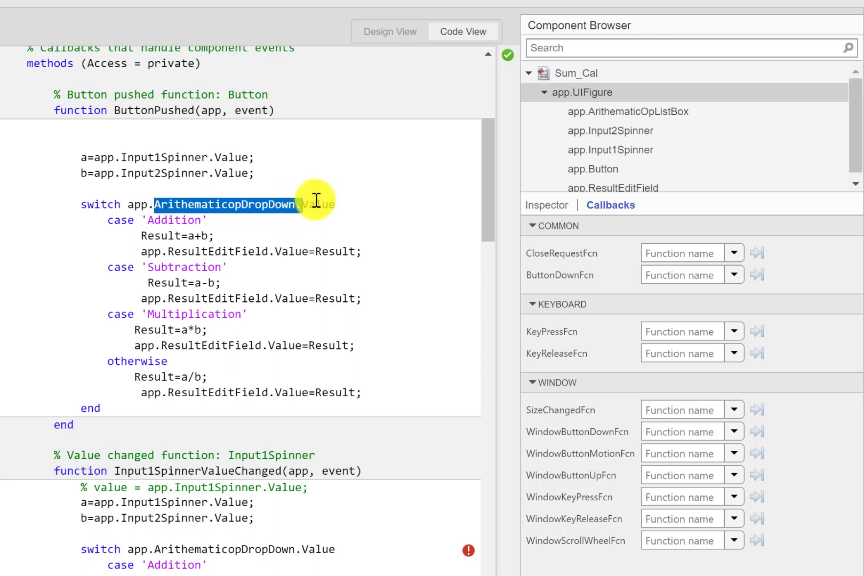
left_click(362, 252)
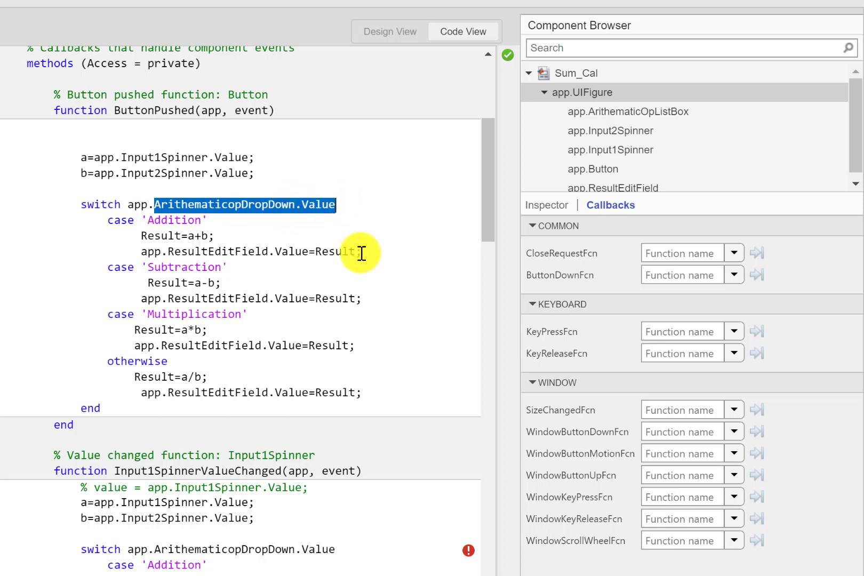
type("A")
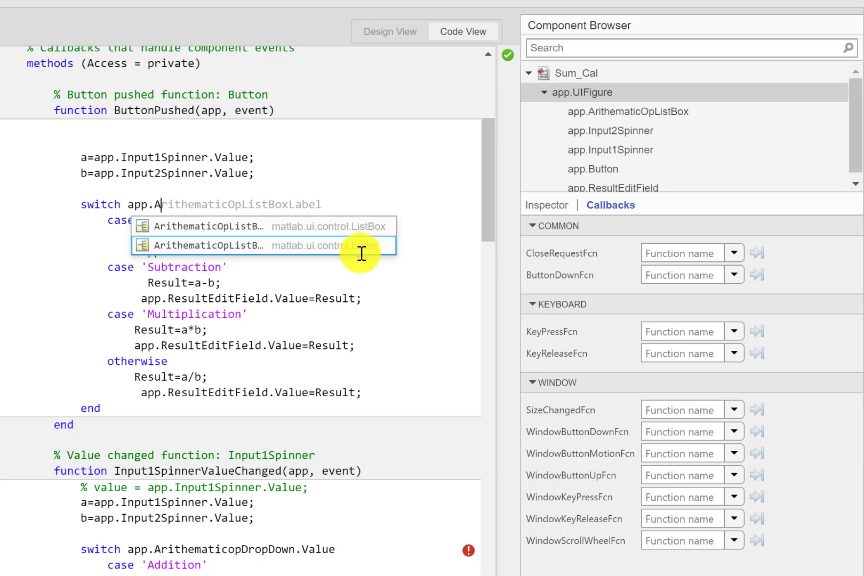
left_click(214, 226)
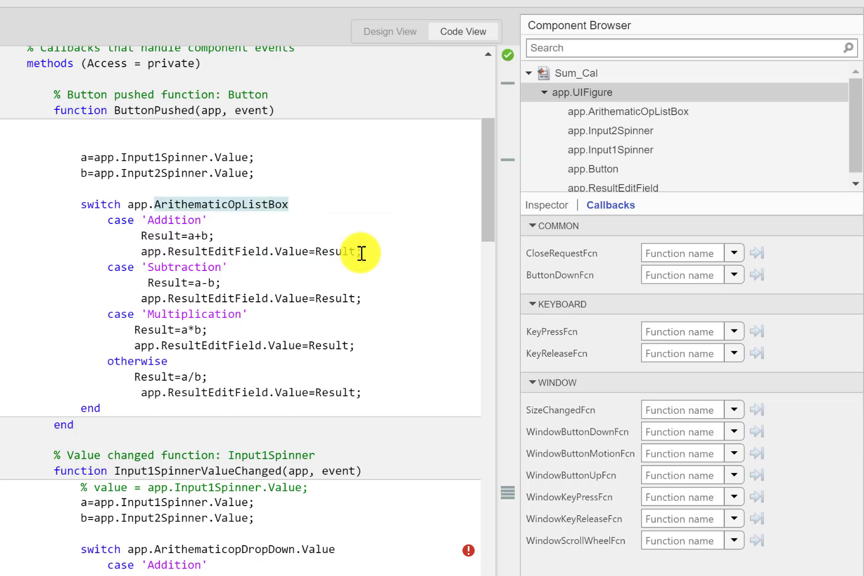
type(".Value")
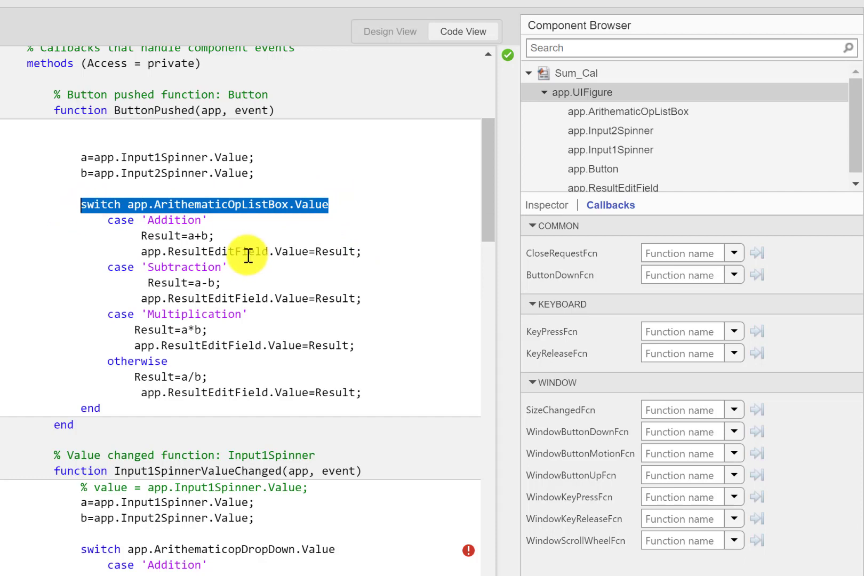
Step: Scroll down the code to the Input1SpinnerValueChanged callback's switch line
scroll("down", 3)
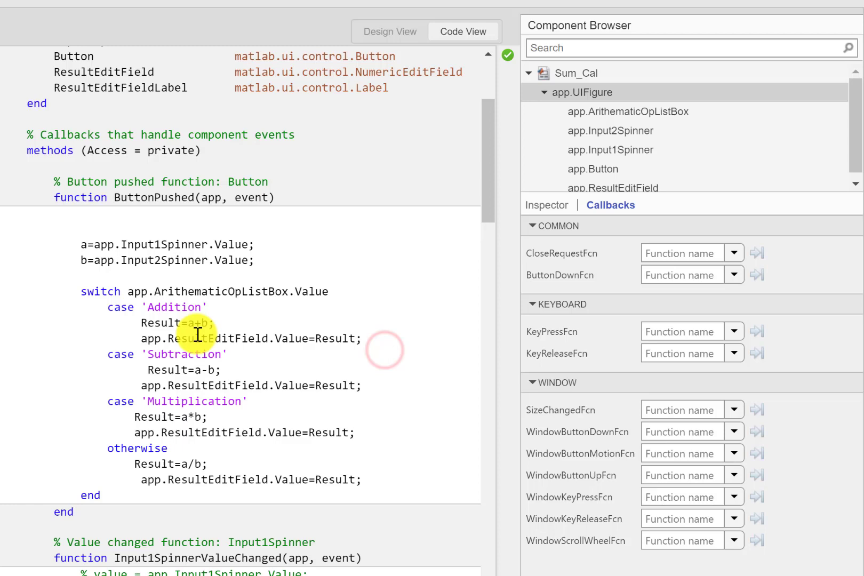
scroll("down", 3)
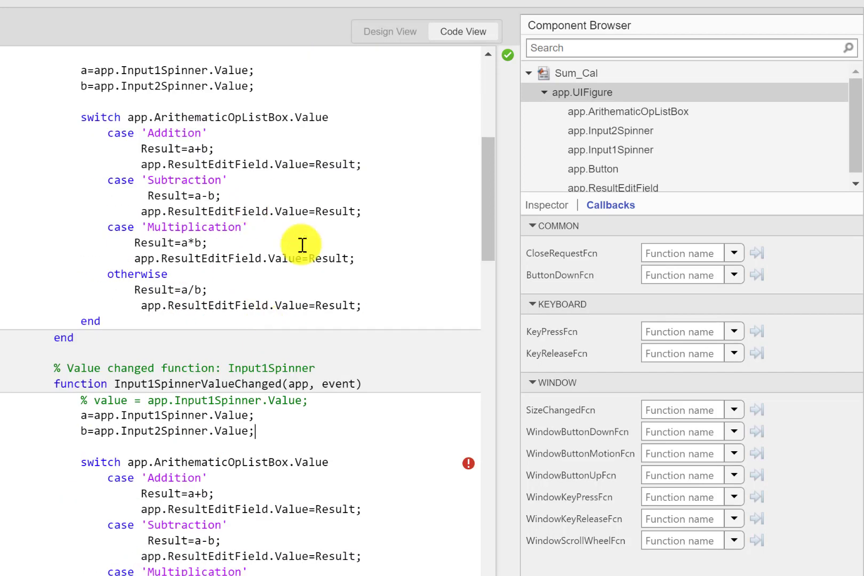
scroll("down", 3)
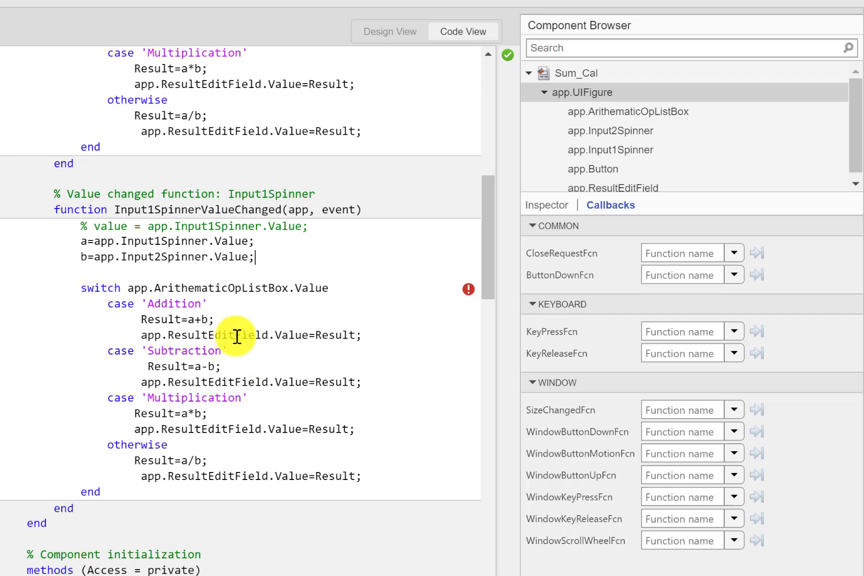
mouse_move(50, 60)
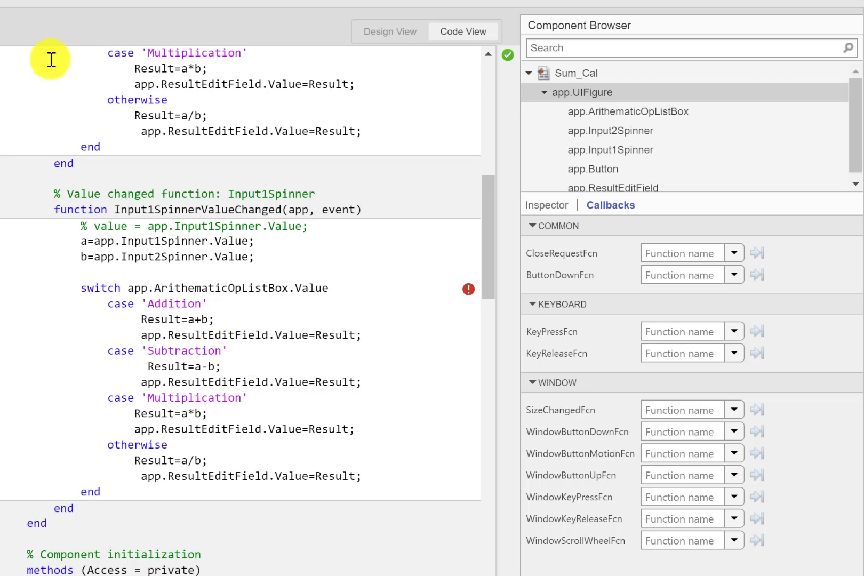
mouse_move(455, 304)
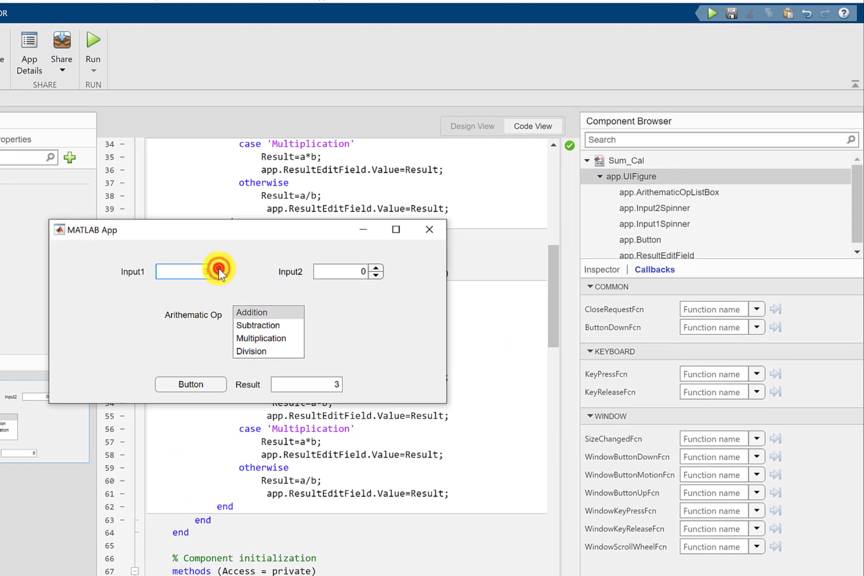
type("5")
left_click(348, 271)
type("9")
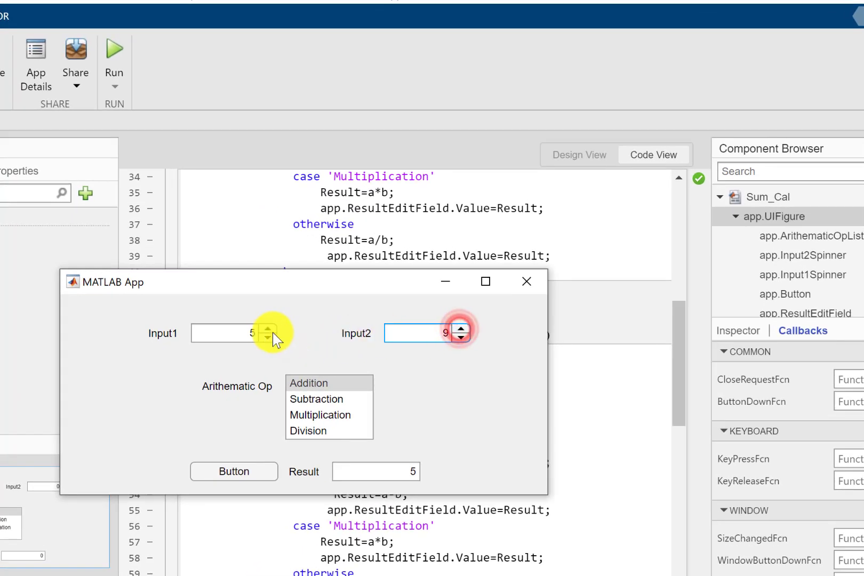
left_click(320, 415)
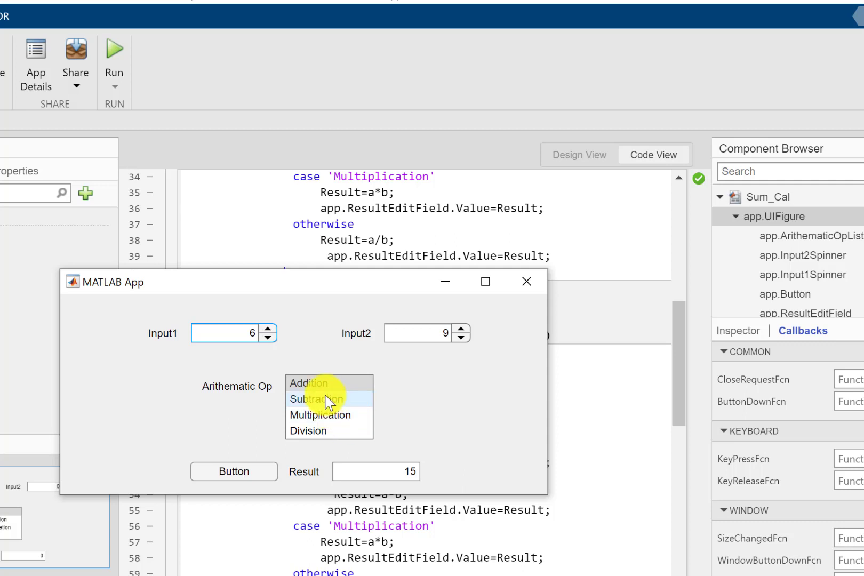
left_click(316, 400)
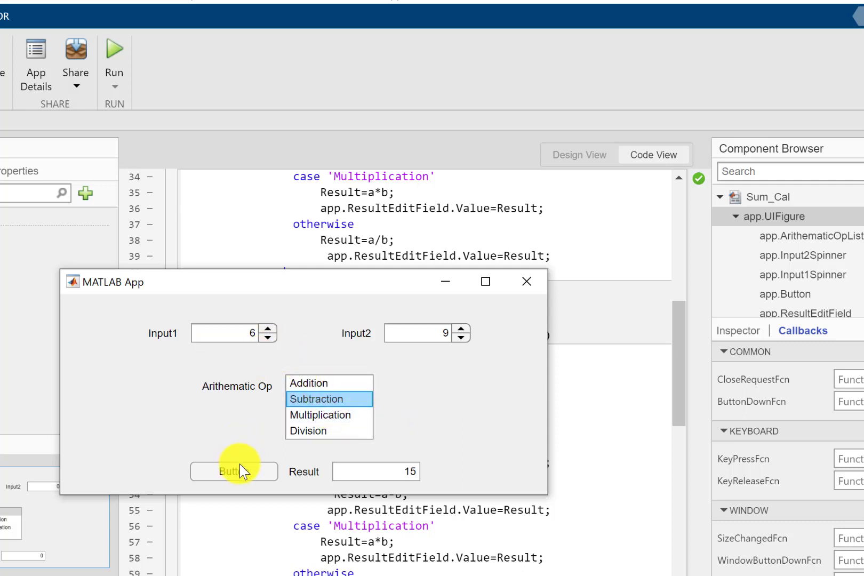
left_click(309, 431)
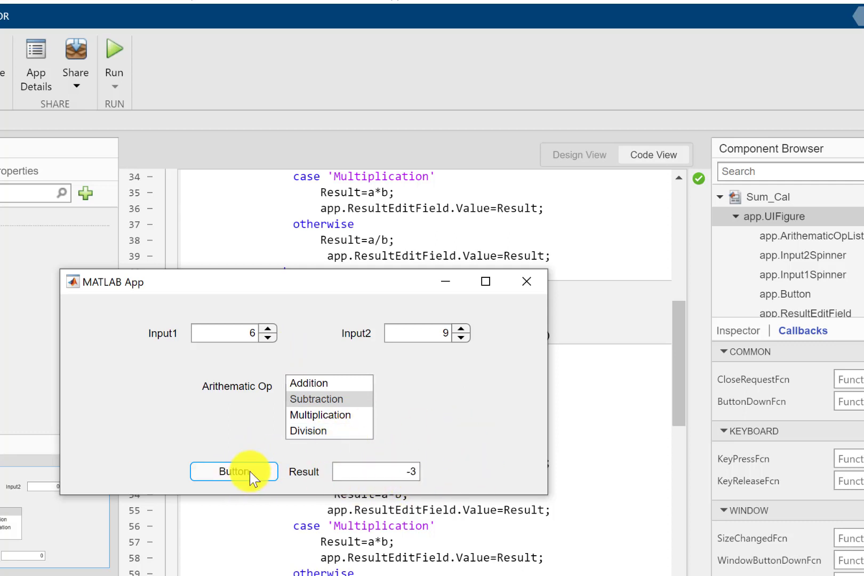
mouse_move(276, 336)
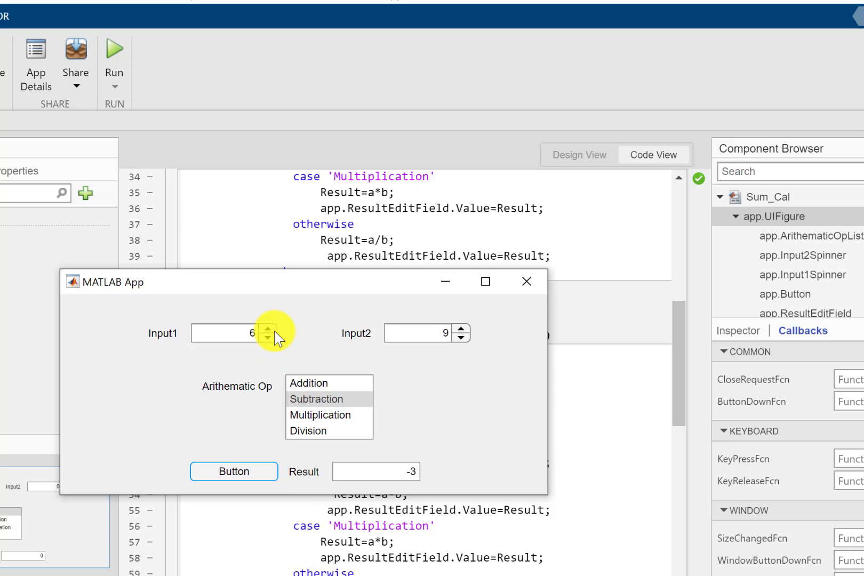
left_click(267, 328)
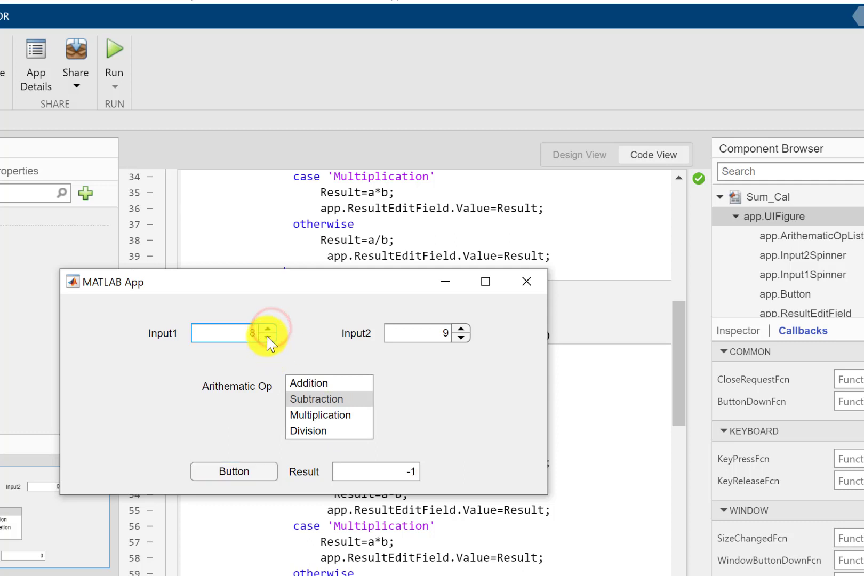
left_click(267, 327)
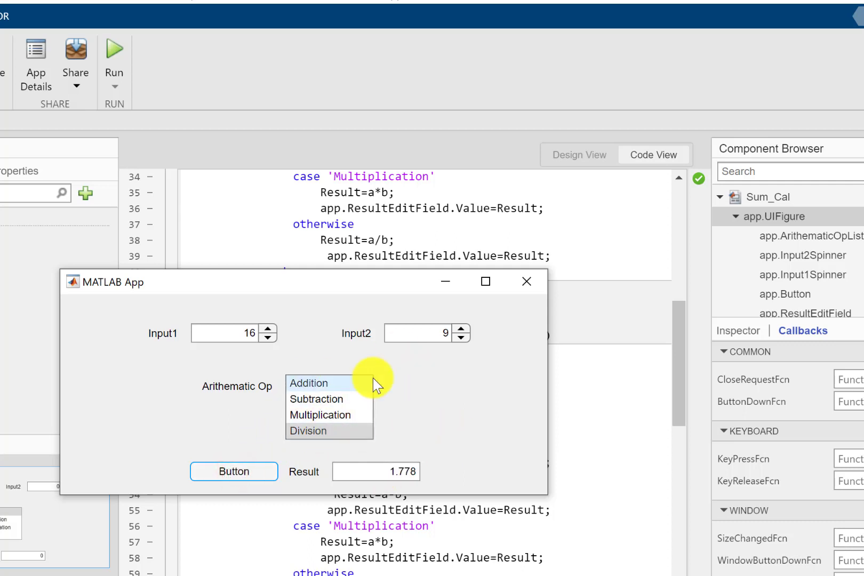
mouse_move(390, 403)
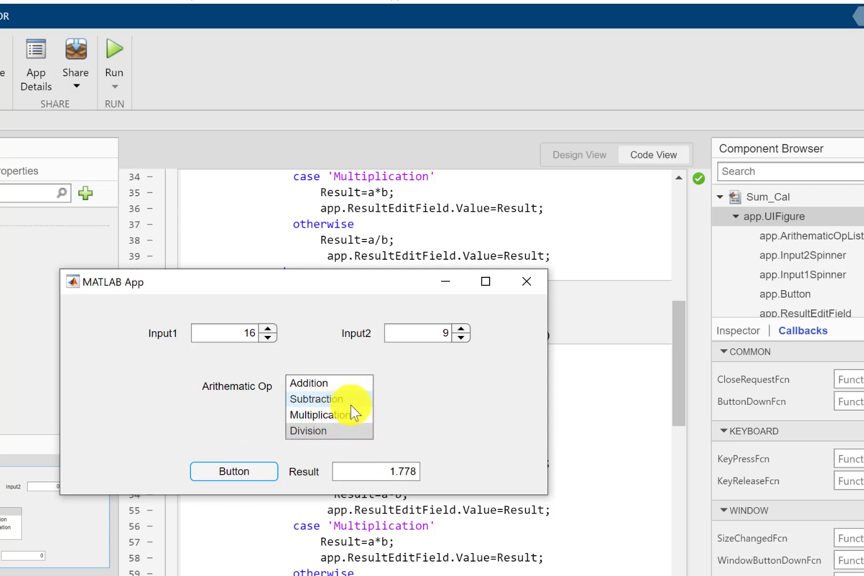
left_click(311, 431)
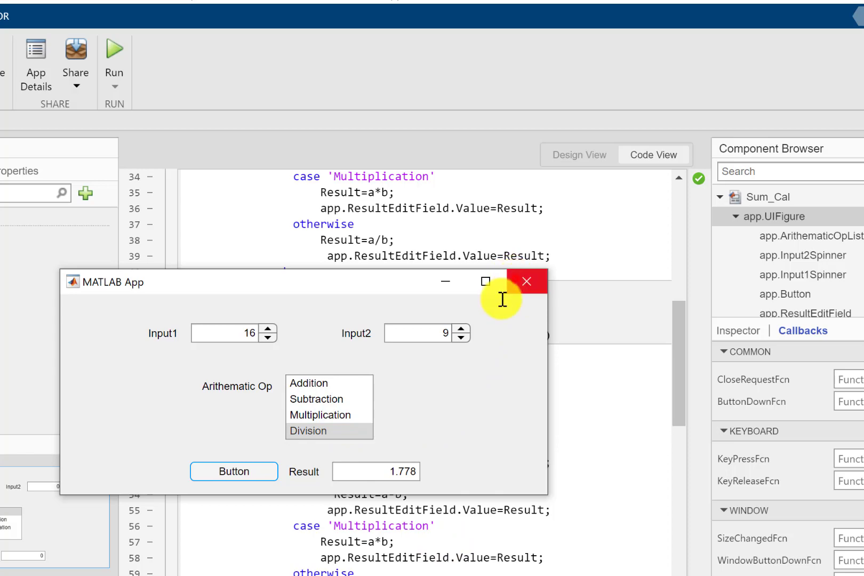
left_click(525, 281)
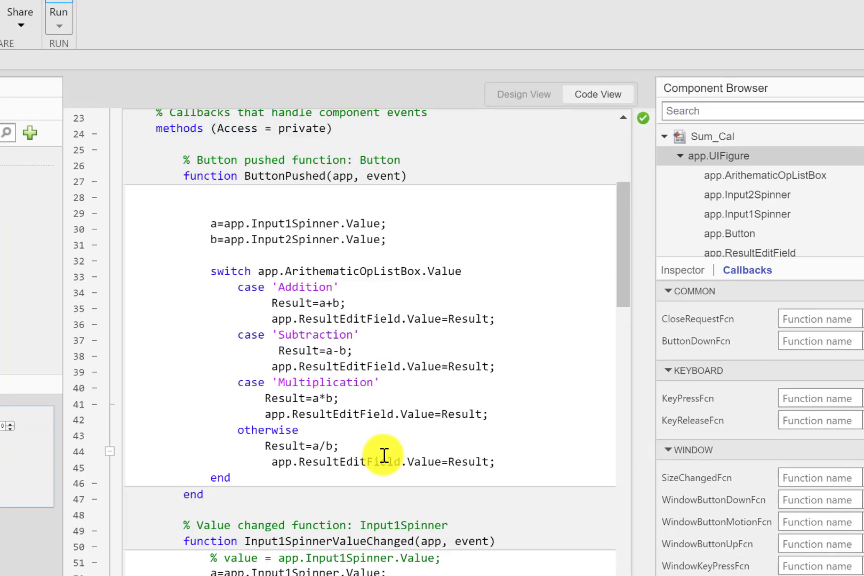
left_click(523, 94)
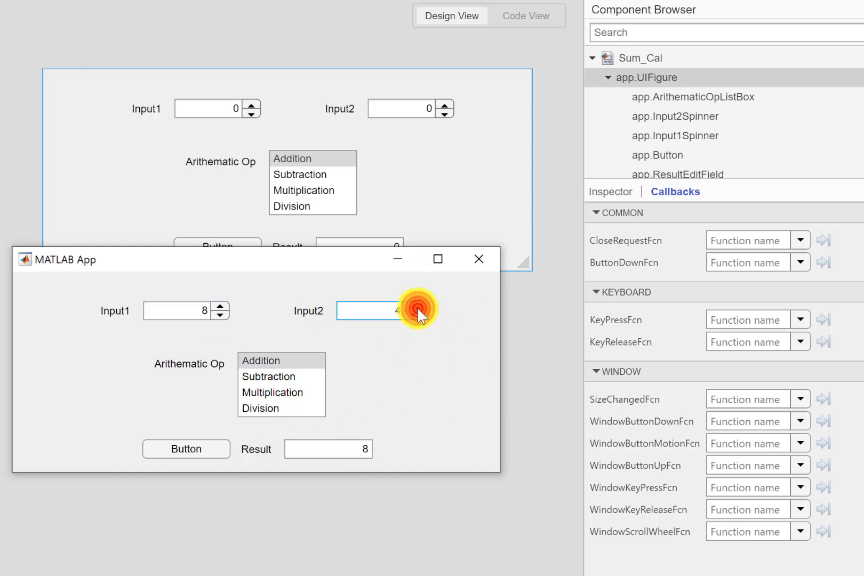
Step: Test inputs 9 and 11, getting 20 for Addition and -2 for Subtraction
left_click(411, 306)
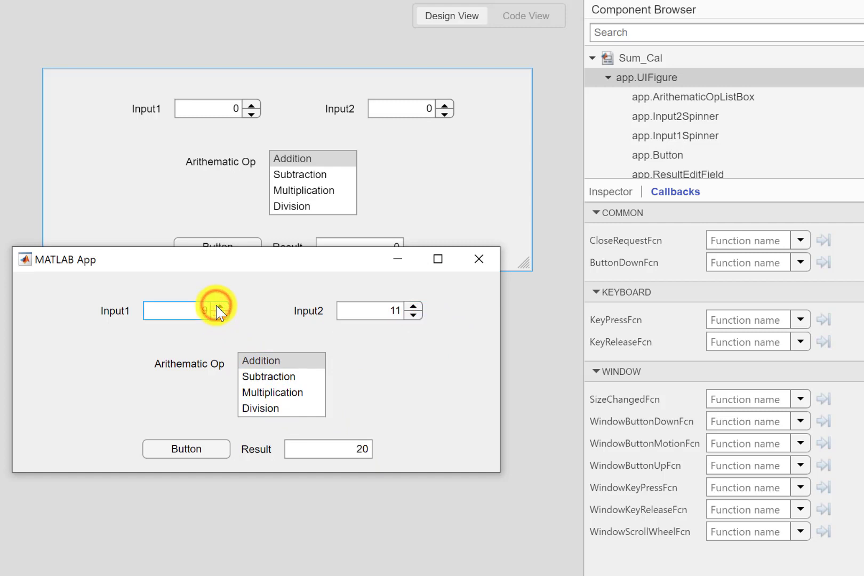
left_click(186, 449)
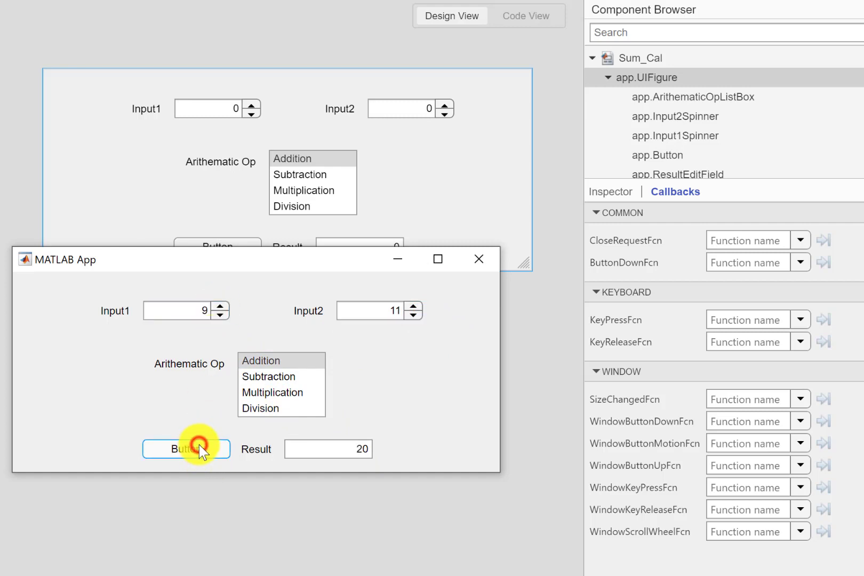
left_click(268, 376)
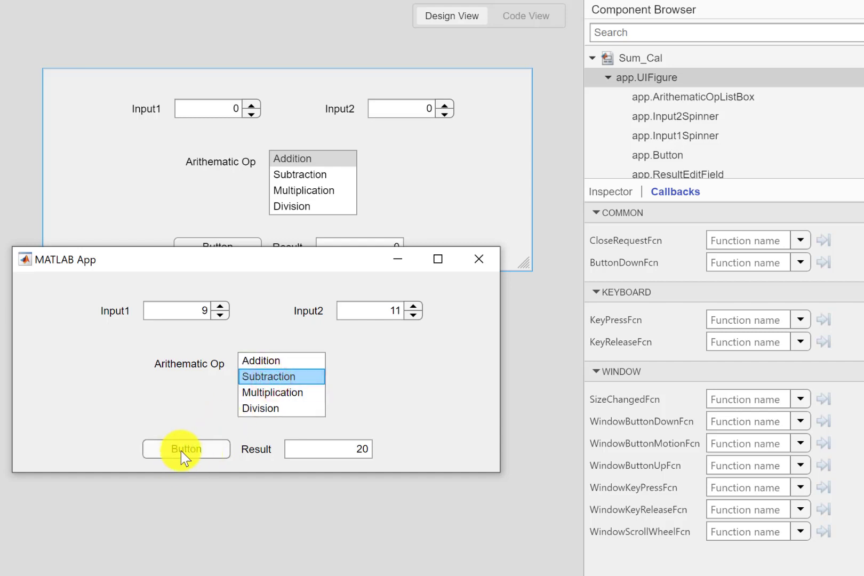
left_click(185, 449)
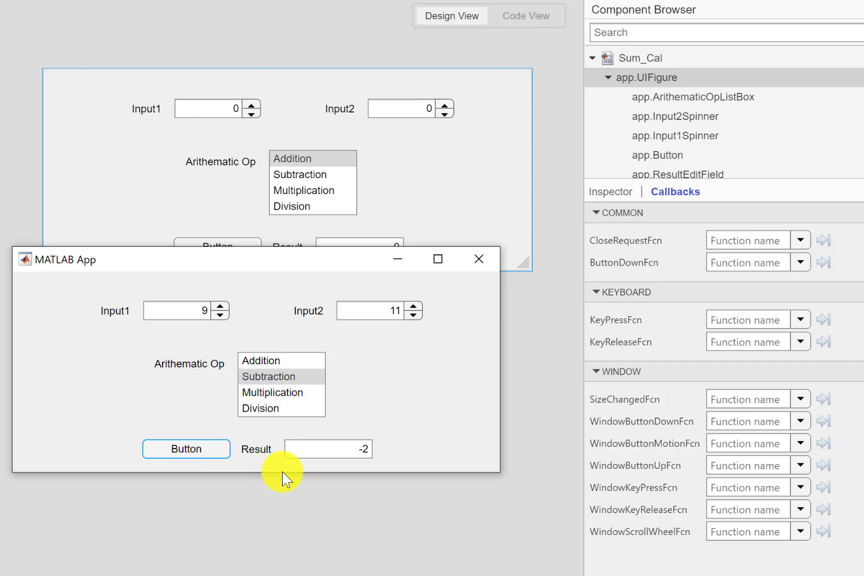
left_click(478, 259)
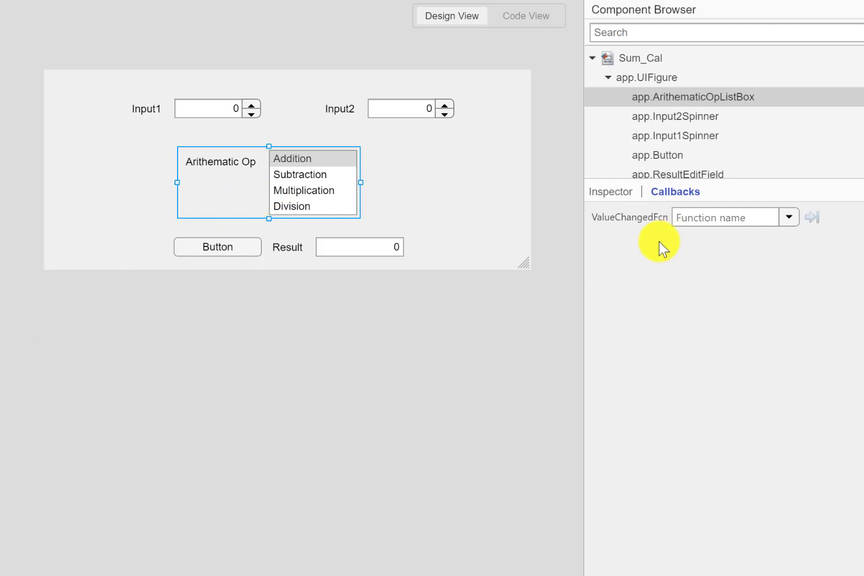
mouse_move(667, 247)
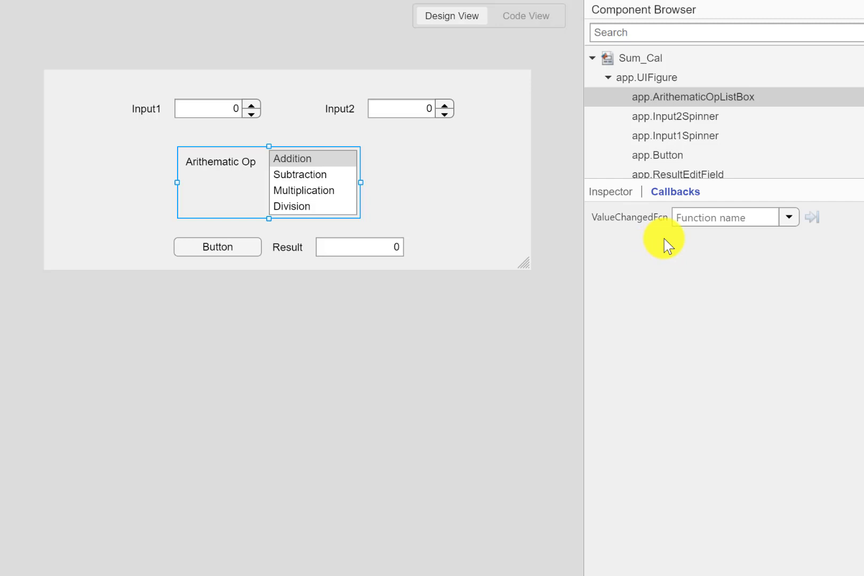
mouse_move(267, 203)
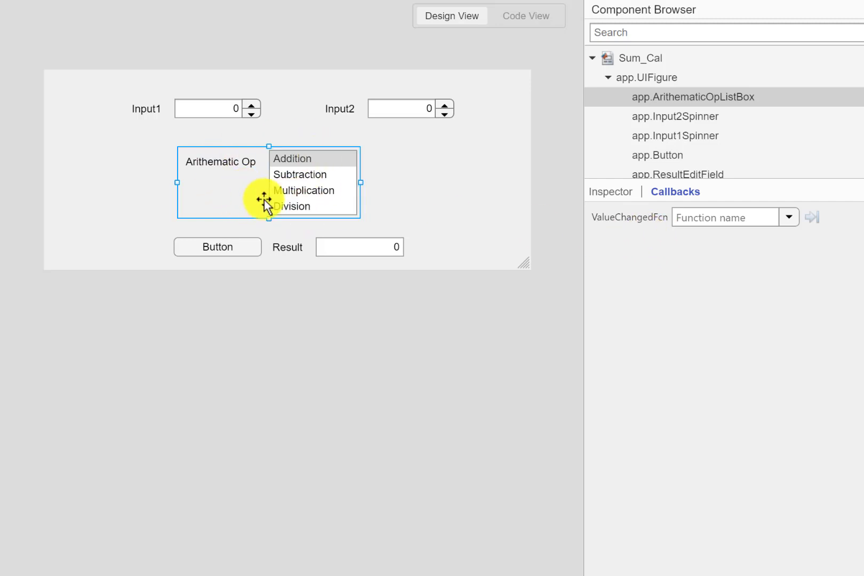
Step: Select the list box and add an ArithematicOpListBoxValueChanged callback
left_click(789, 217)
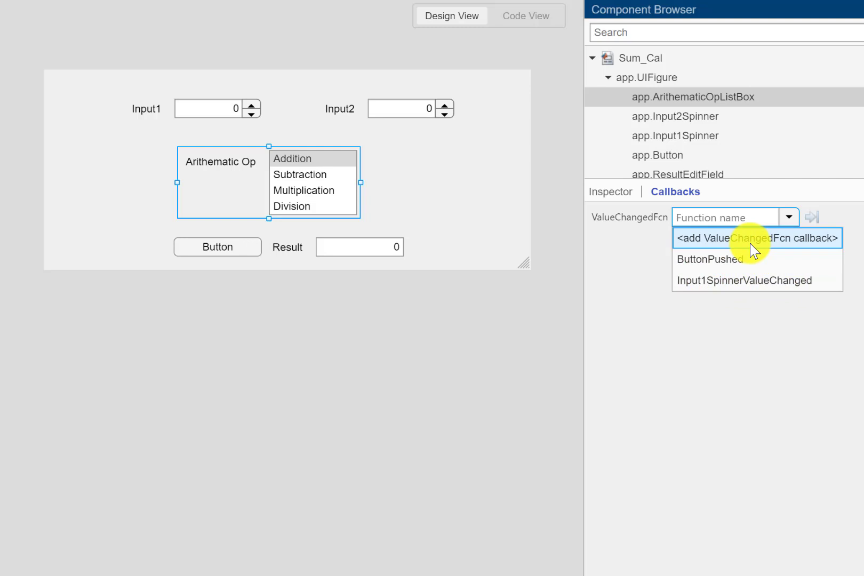
left_click(757, 238)
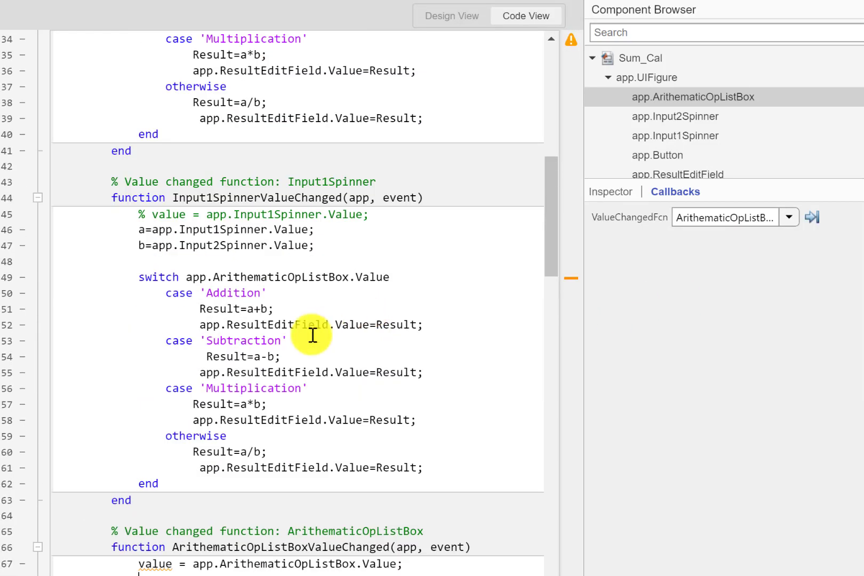
Step: Scroll to the list box callback holding the switch, then run the calculator
scroll("down", 3)
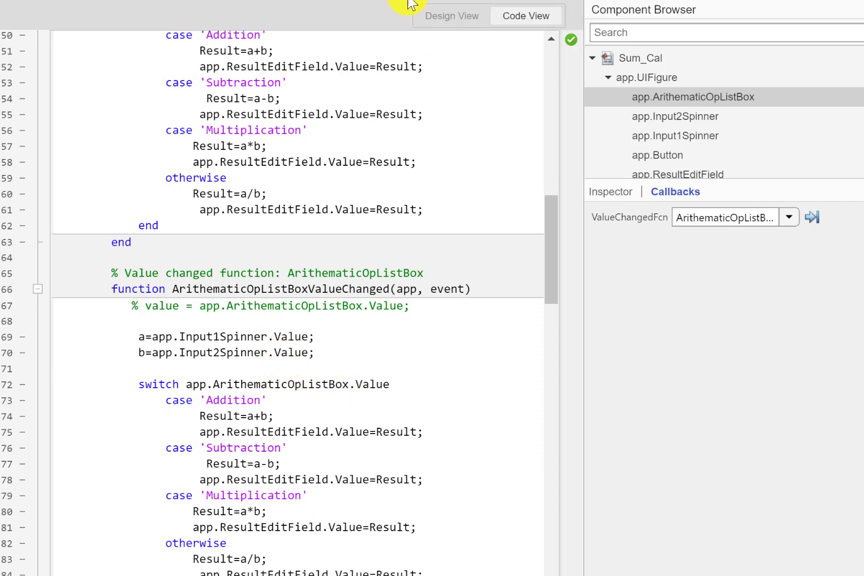
left_click(451, 16)
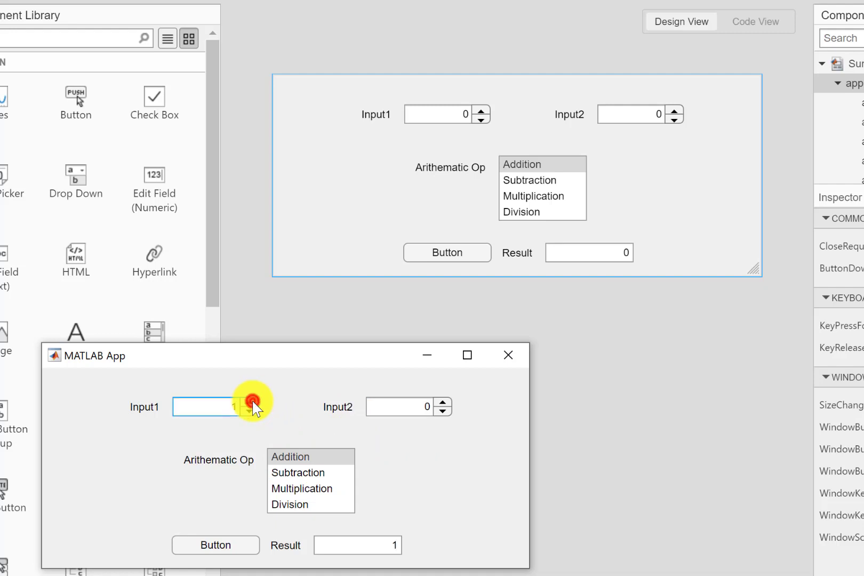
Step: Enter Input1 10 and Input2 7 with Addition selected
type("10")
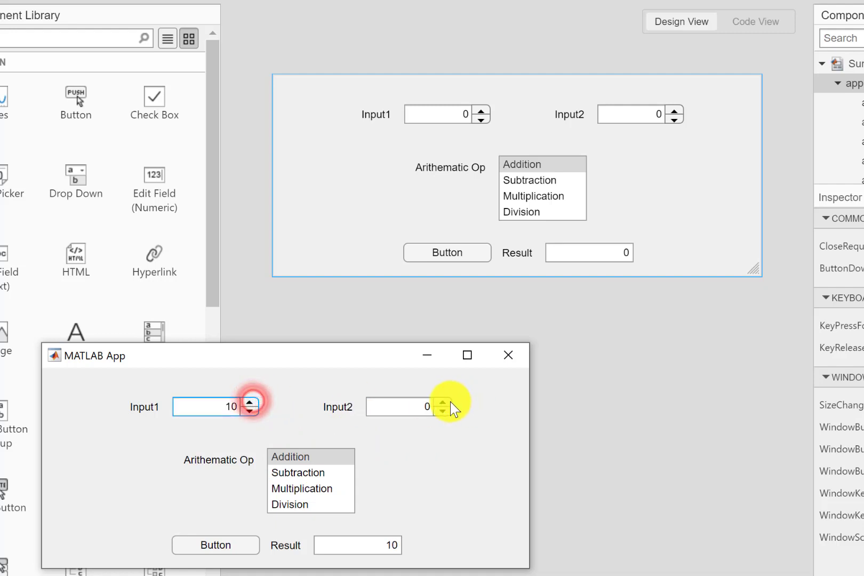
left_click(397, 407)
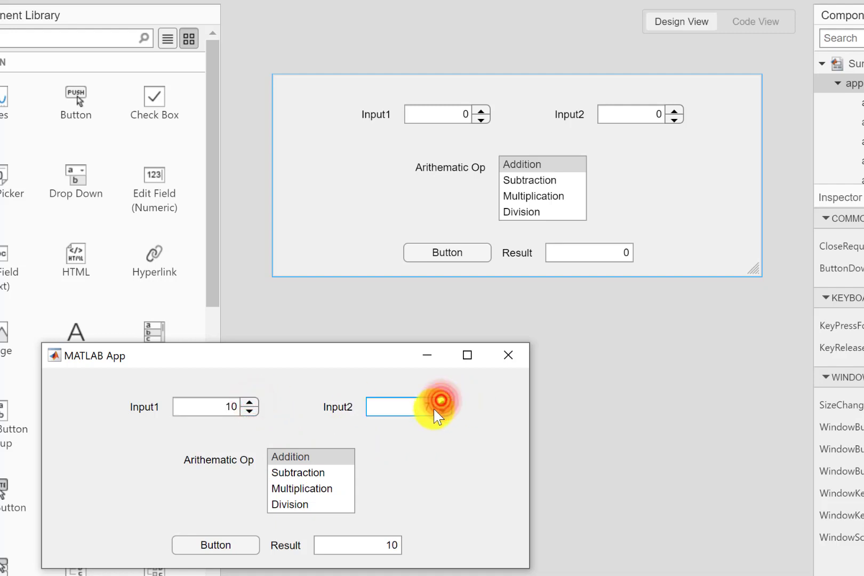
type("7")
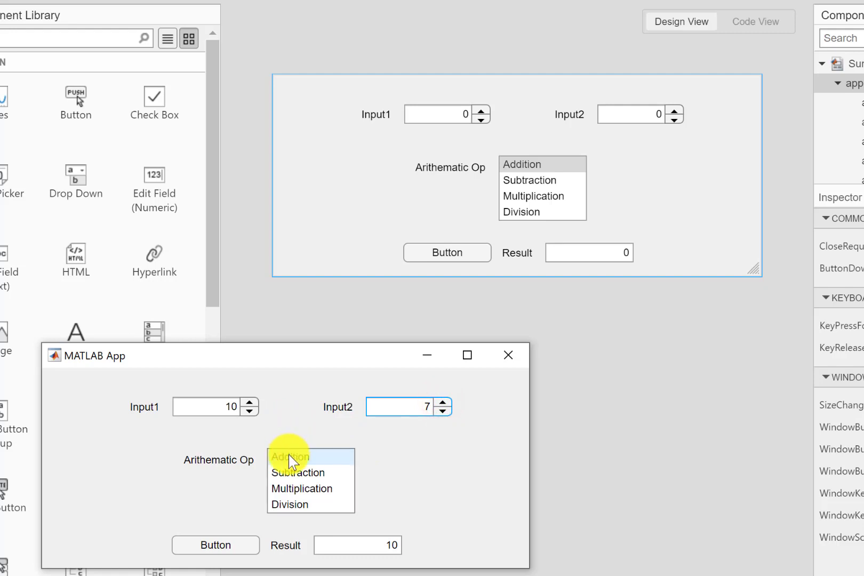
left_click(298, 473)
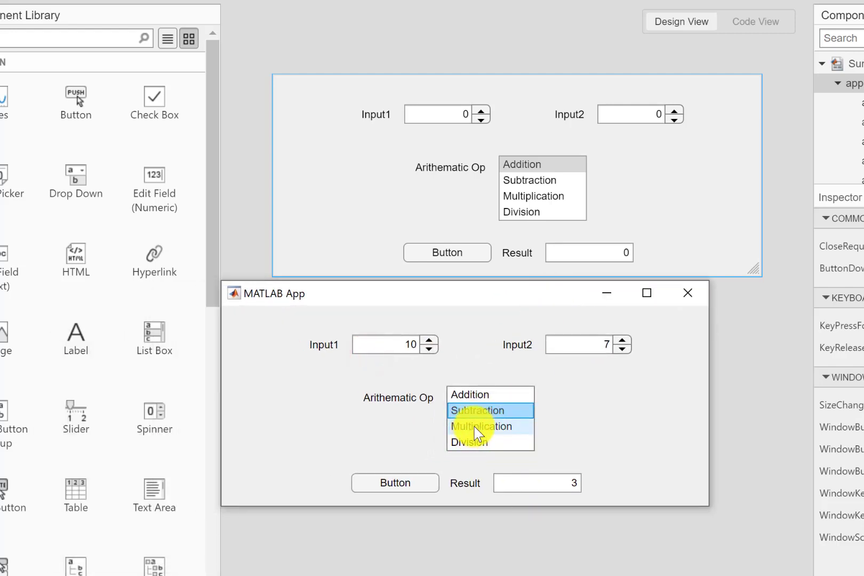
Step: Switch through Division, Subtraction and Multiplication, checking Result updates, then close the app
left_click(469, 442)
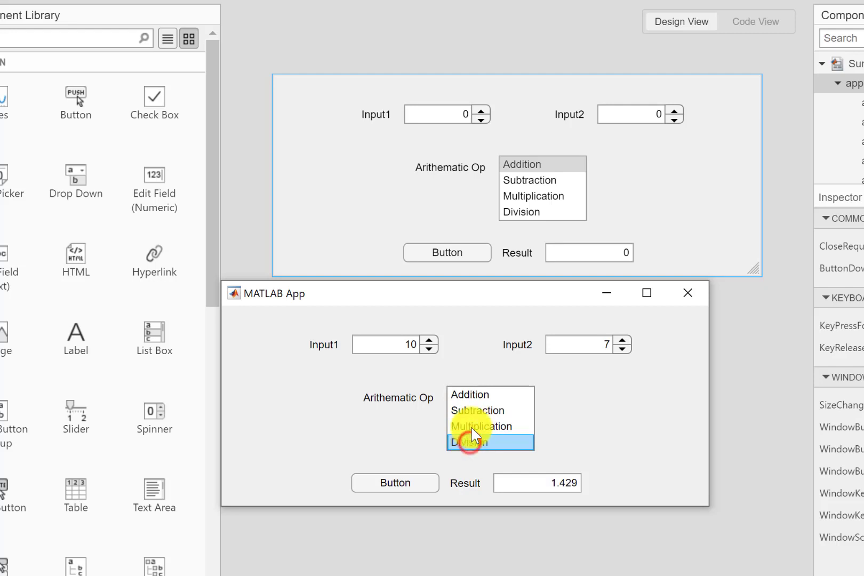
left_click(479, 410)
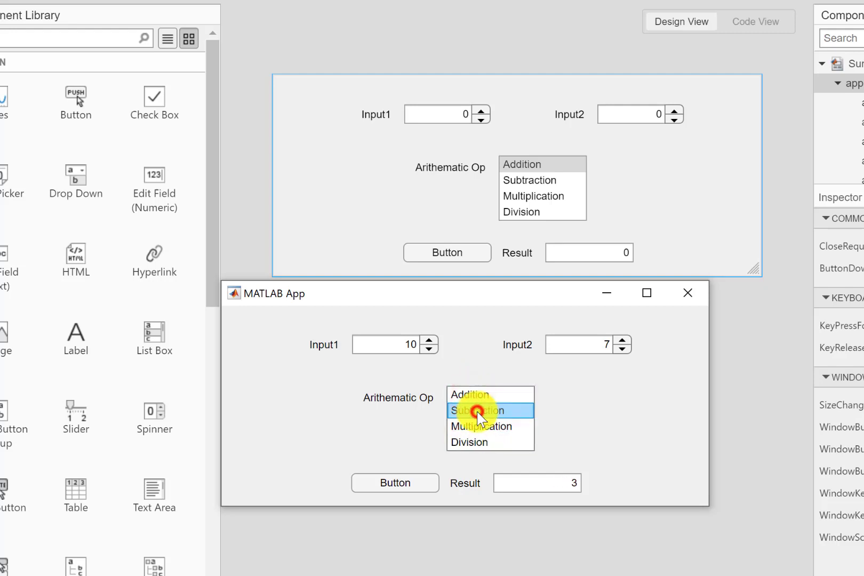
left_click(482, 427)
type("13")
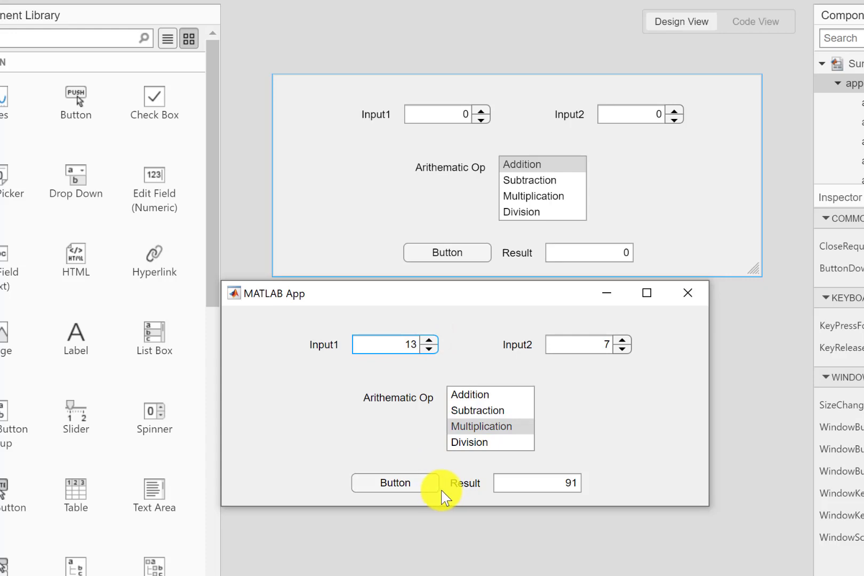
left_click(688, 293)
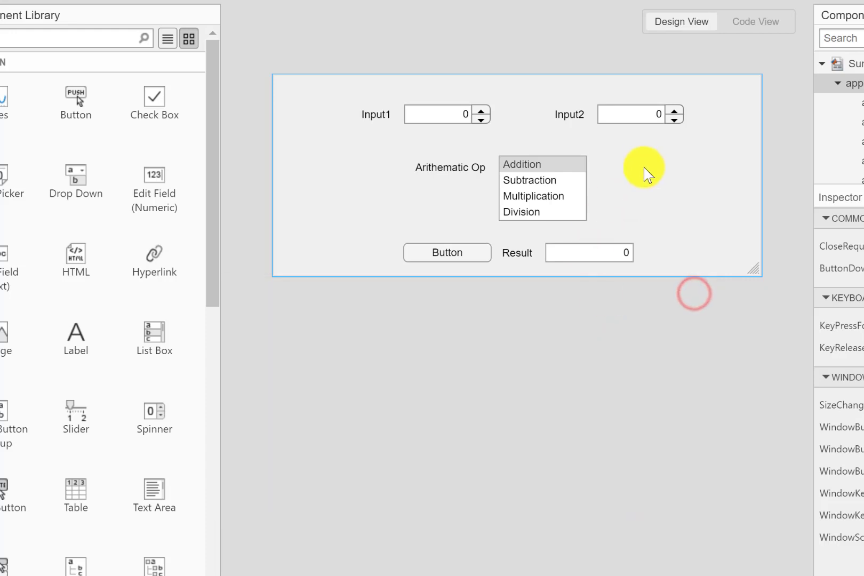
Step: Switch to Code View and scroll to the Input1SpinnerValueChanged callback
left_click(756, 22)
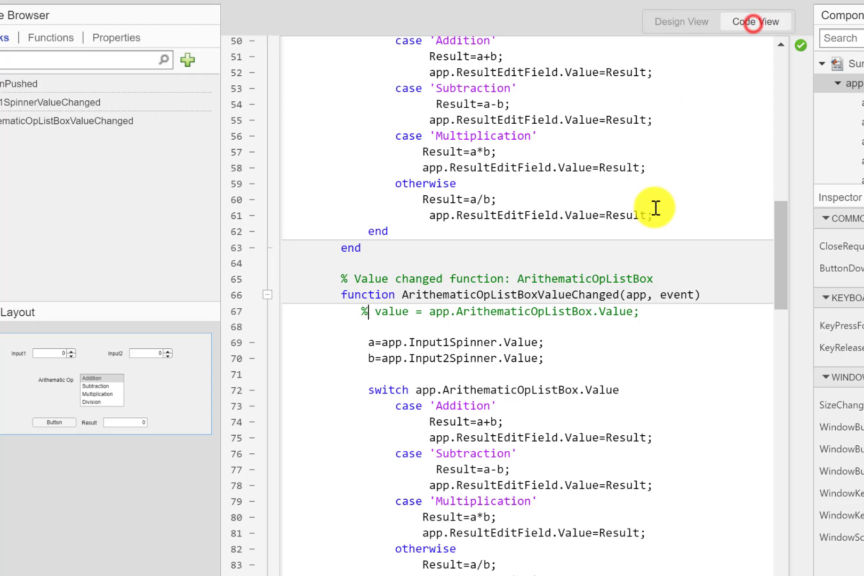
scroll("down", 3)
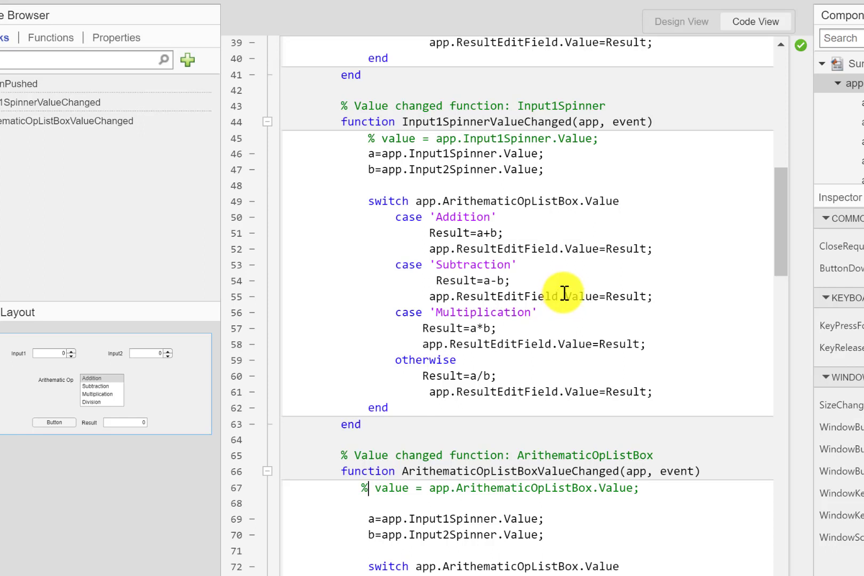
mouse_move(571, 310)
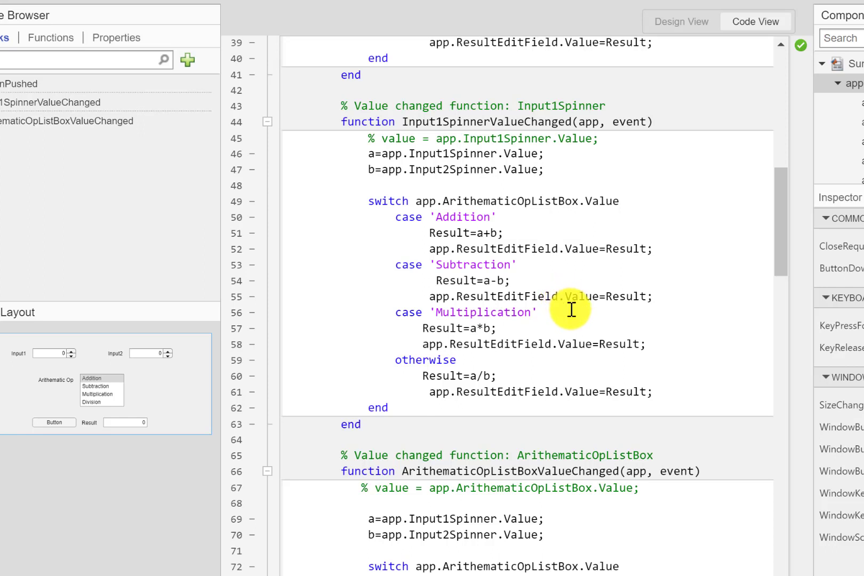